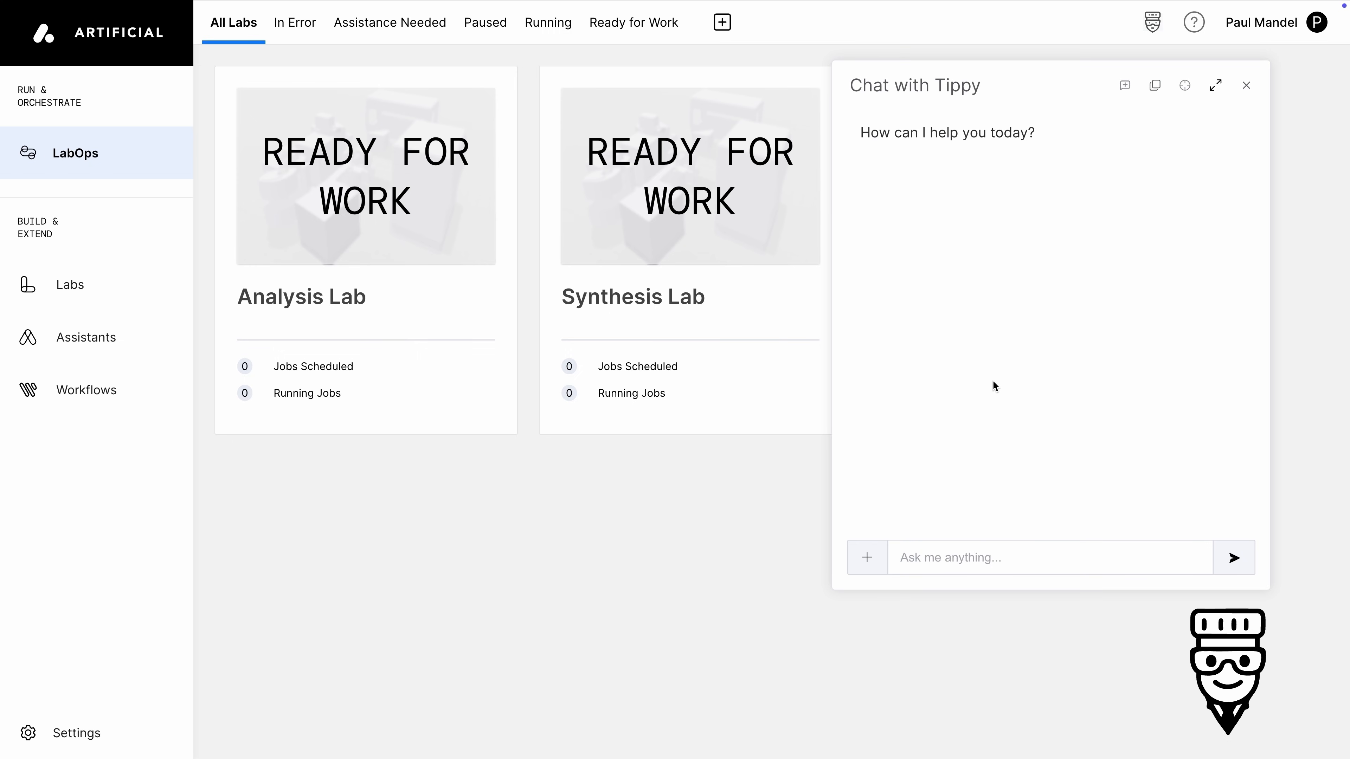
- Ask Tippy to propose a new Ensitrelvir-based COVID drug molecule and review the three candidates
{"action": "type", "text": "I'd like you to"}
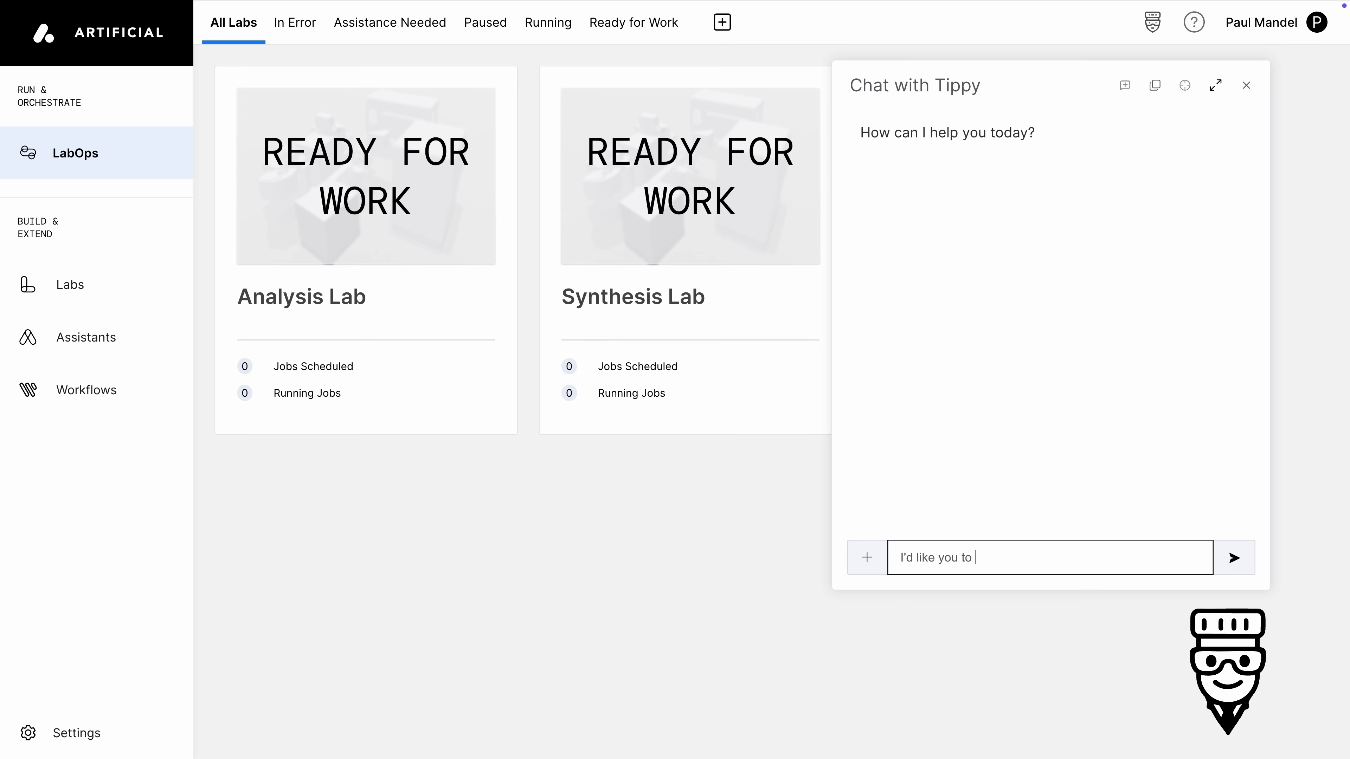
{"action": "type", "text": "propose a new COVID drug molec"}
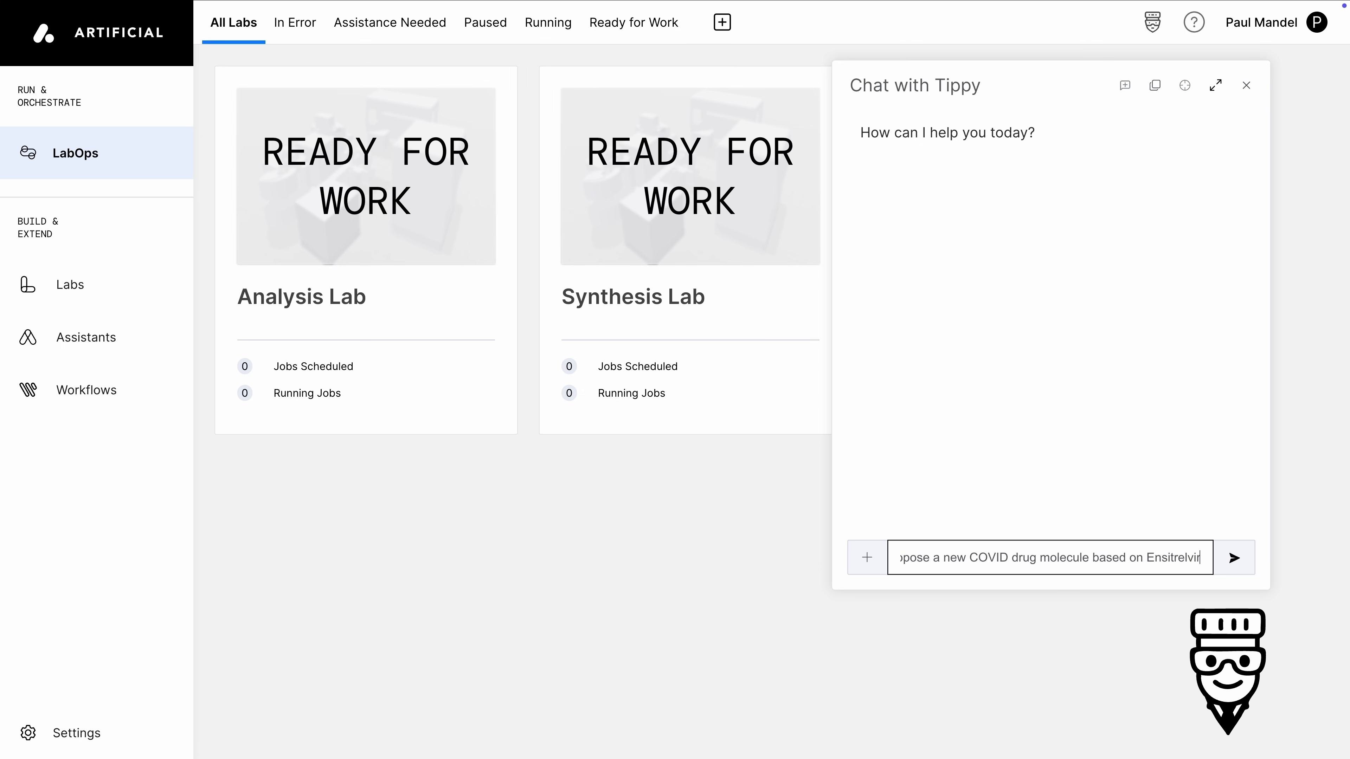
{"action": "left_click", "coordinate": [1233, 557]}
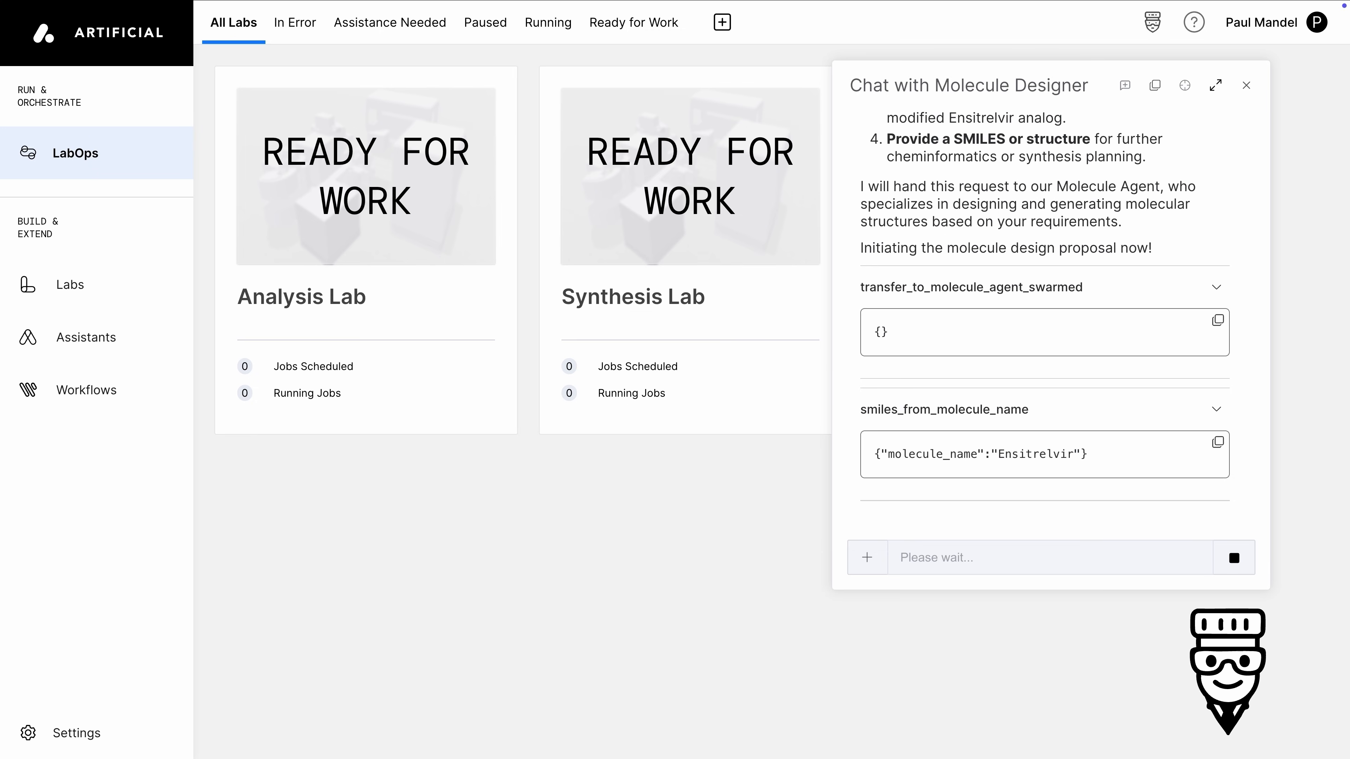
{"action": "scroll", "scroll_direction": "down", "scroll_amount": 3}
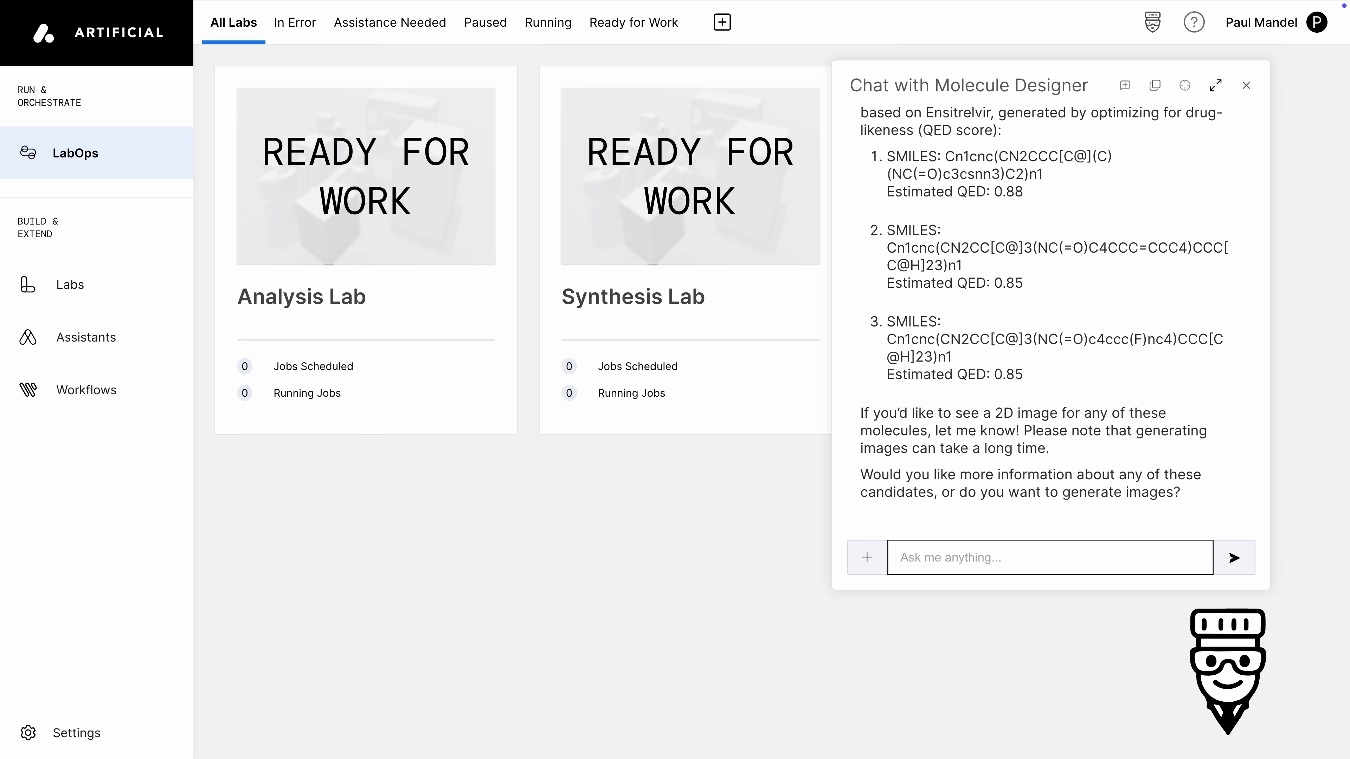
- Request the 2D structure of the first candidate, saying it looks good
{"action": "type", "text": "The first one looks good. Can I see the struct"}
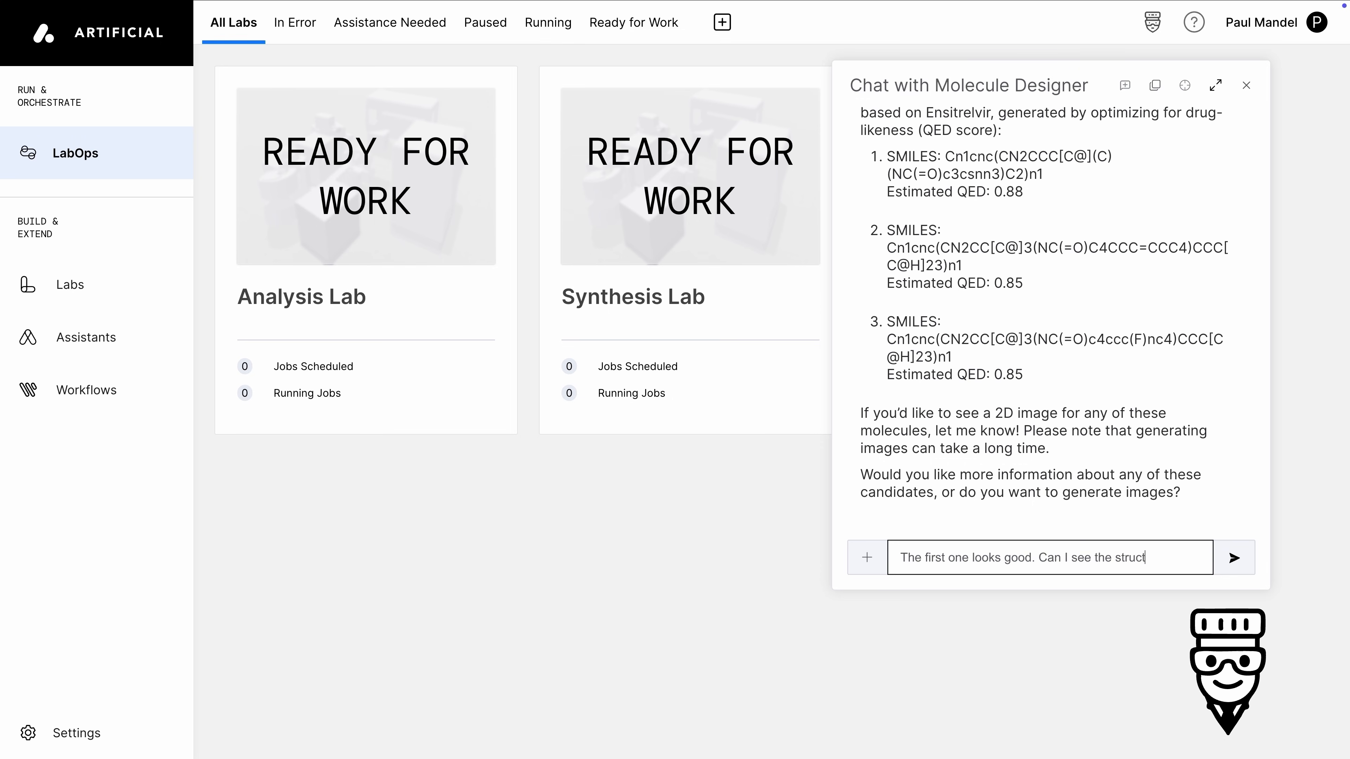
{"action": "left_click", "coordinate": [1232, 557]}
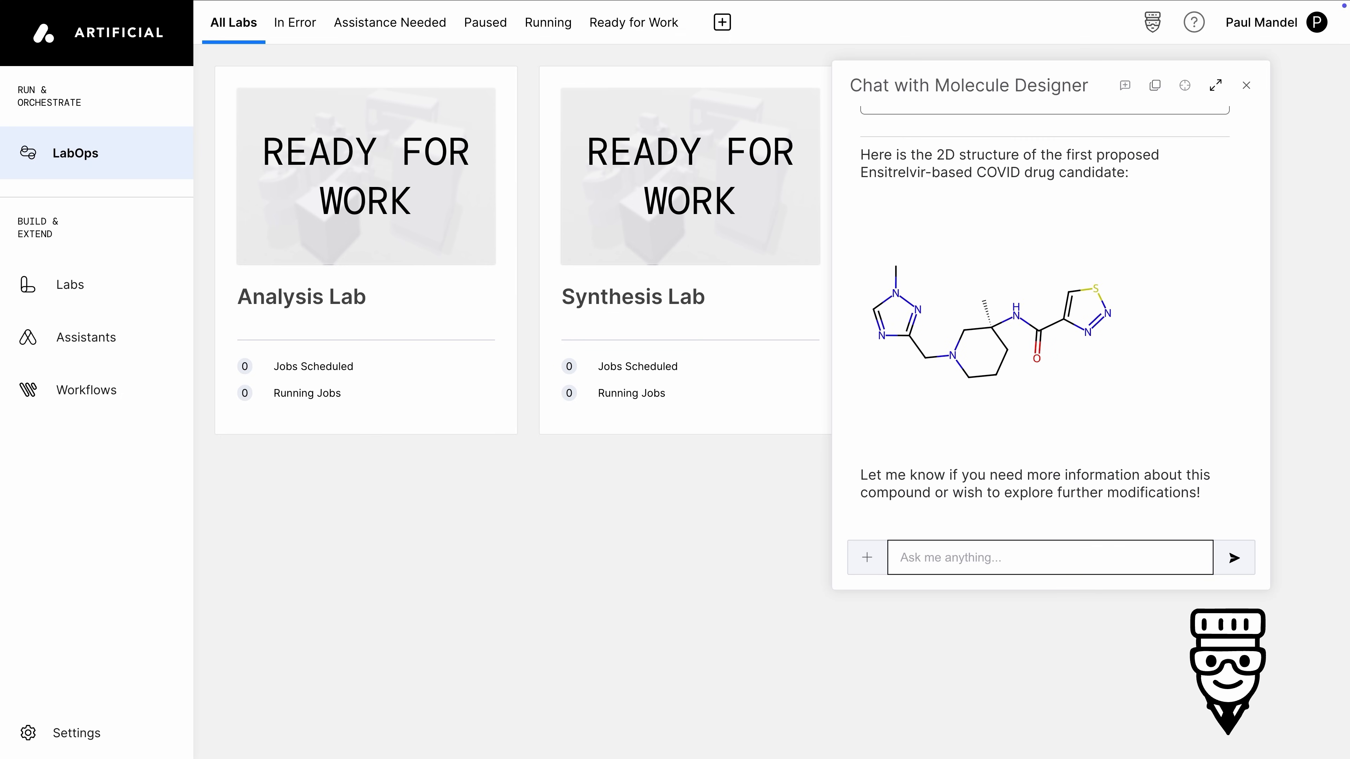
- Reply 'Looks great. Let's synthesize it!' and review the proposed Synthesis Workflow parameters
{"action": "type", "text": "Looks great"}
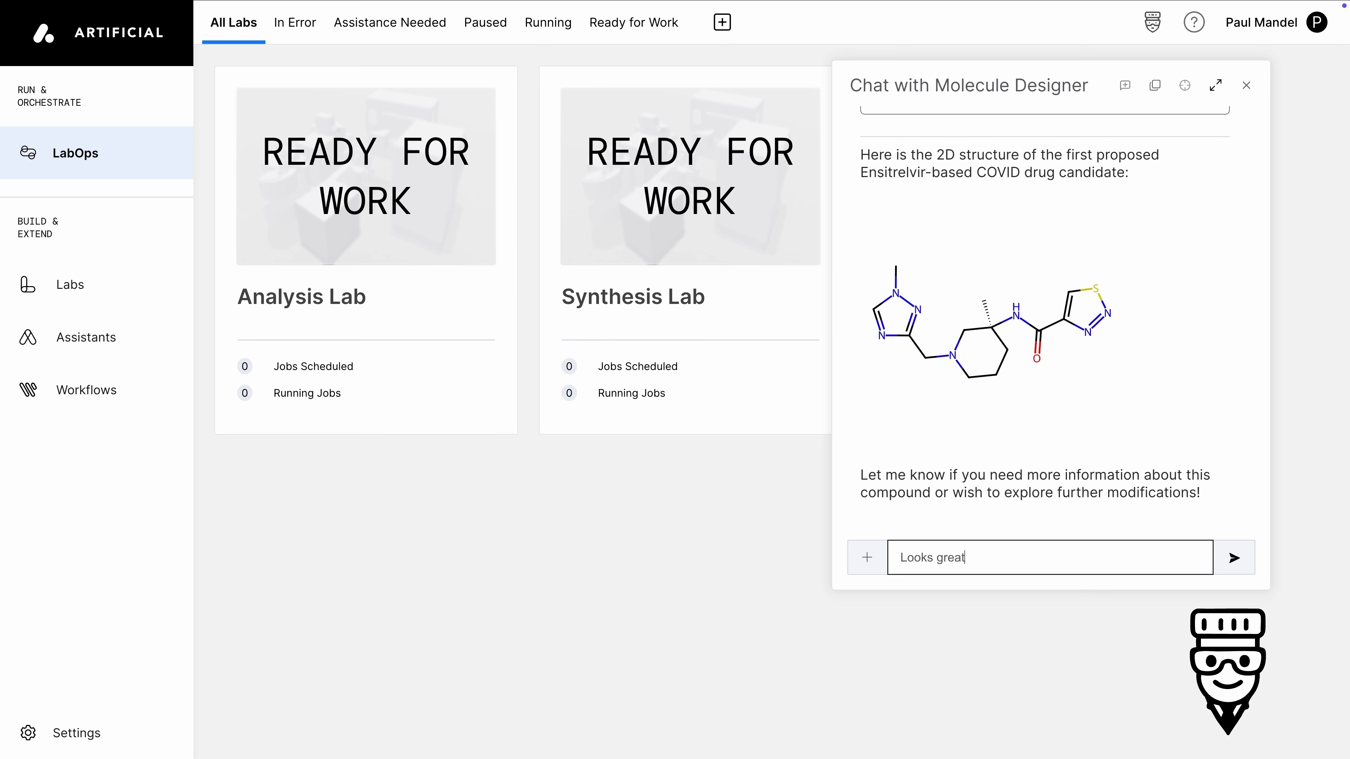
{"action": "left_click", "coordinate": [1232, 557]}
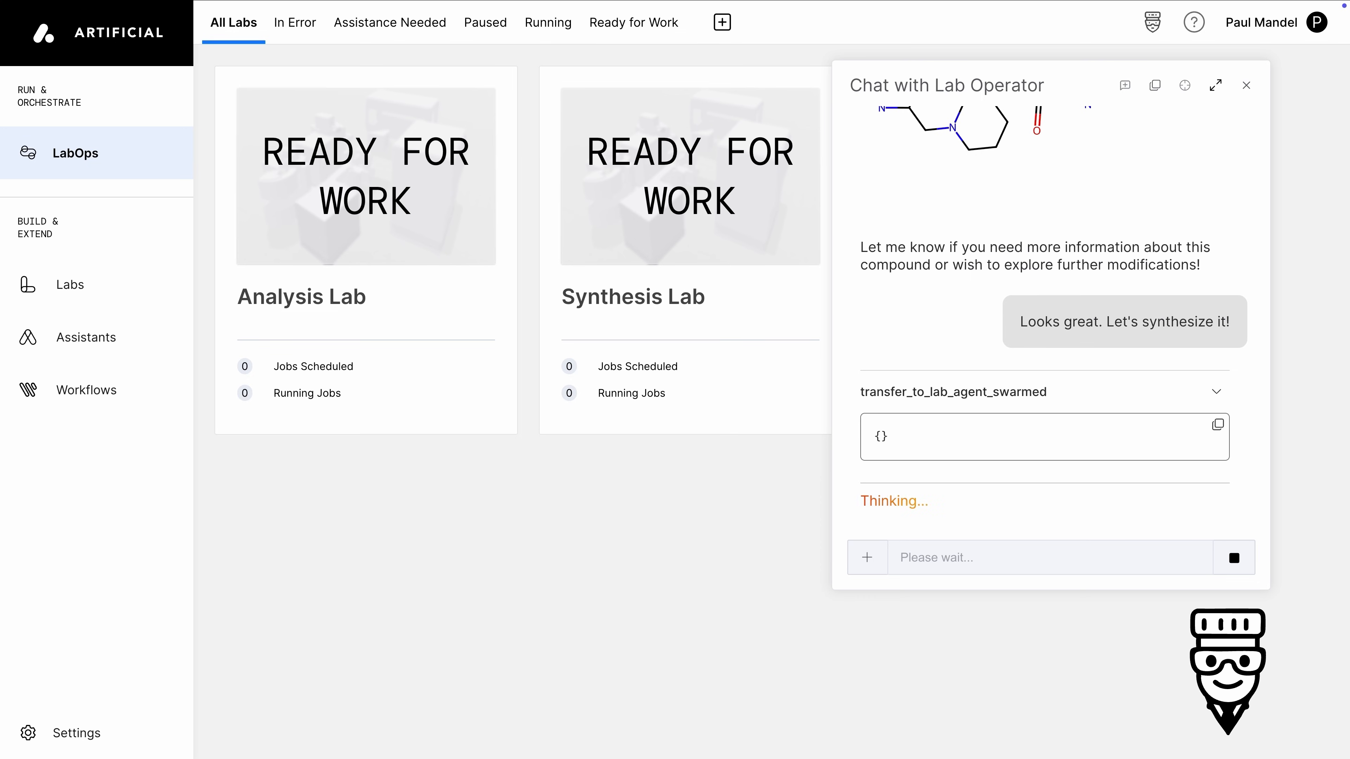
{"action": "scroll", "scroll_direction": "down", "scroll_amount": 3}
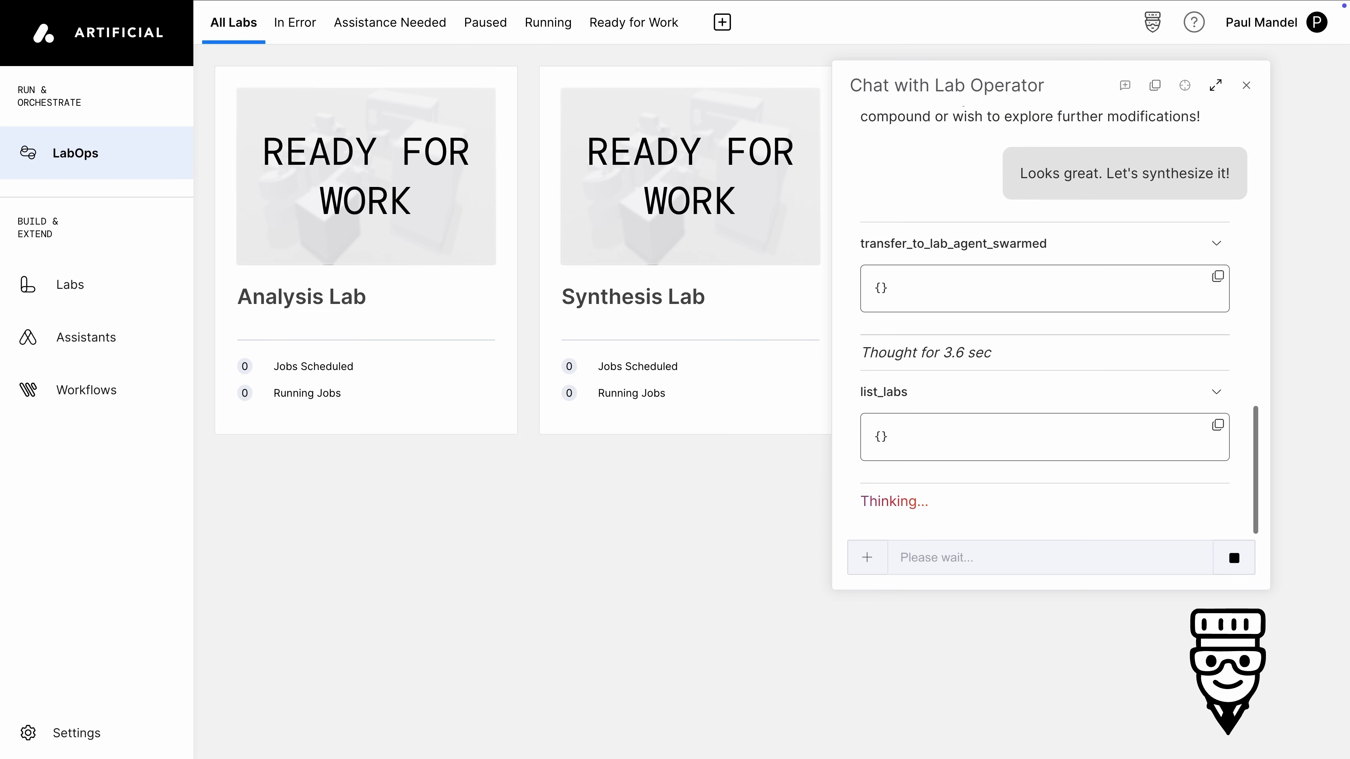
{"action": "scroll", "scroll_direction": "down", "scroll_amount": 3}
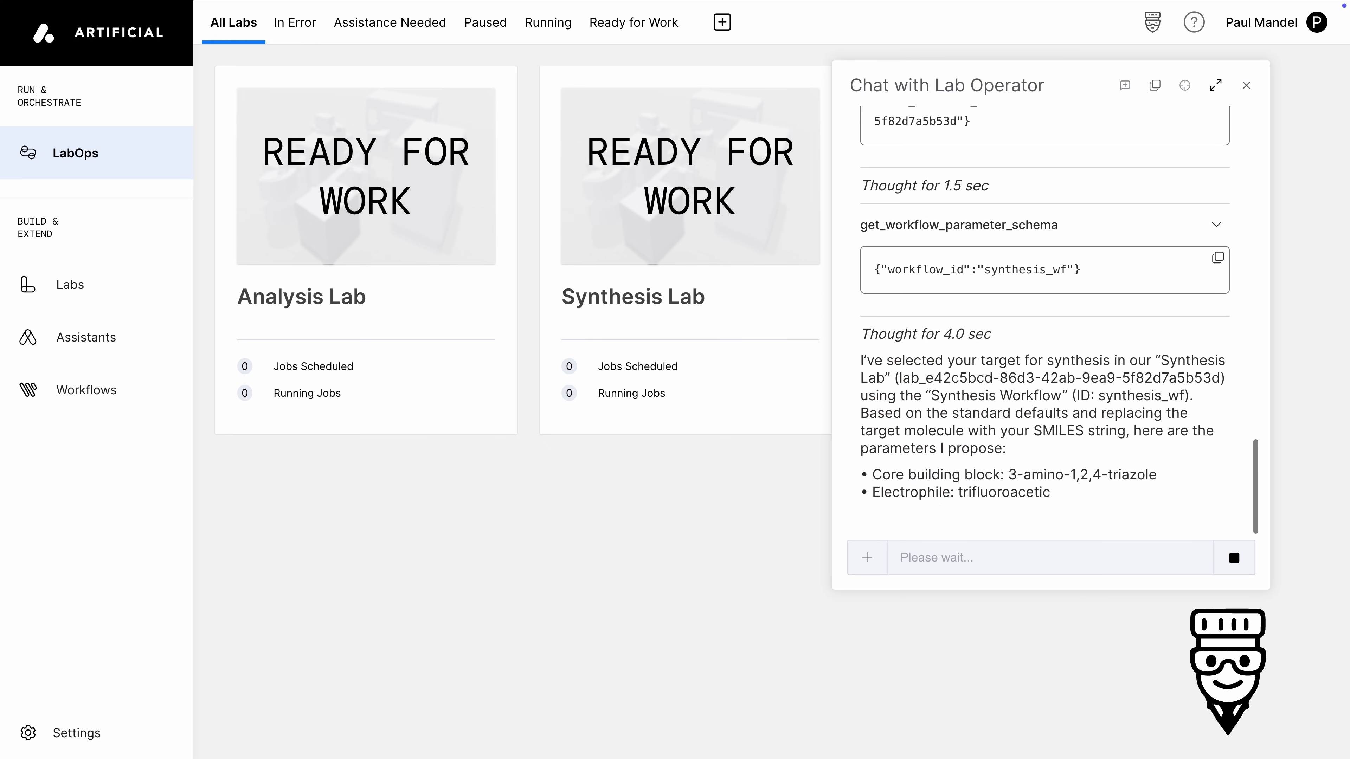
{"action": "scroll", "scroll_direction": "down", "scroll_amount": 3}
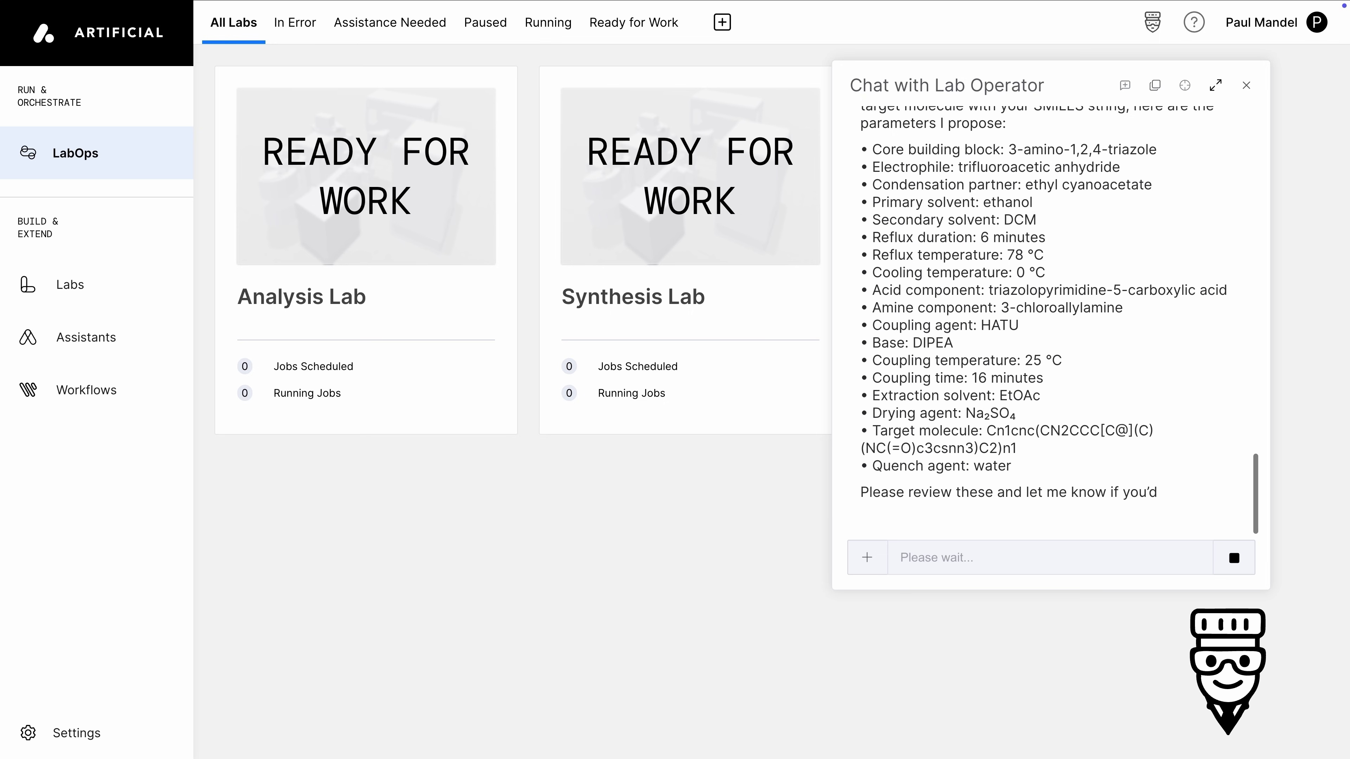
- Ask for a longer reflux at a lower temperature for the synthesis
{"action": "type", "text": "Let's do a longer reflux"}
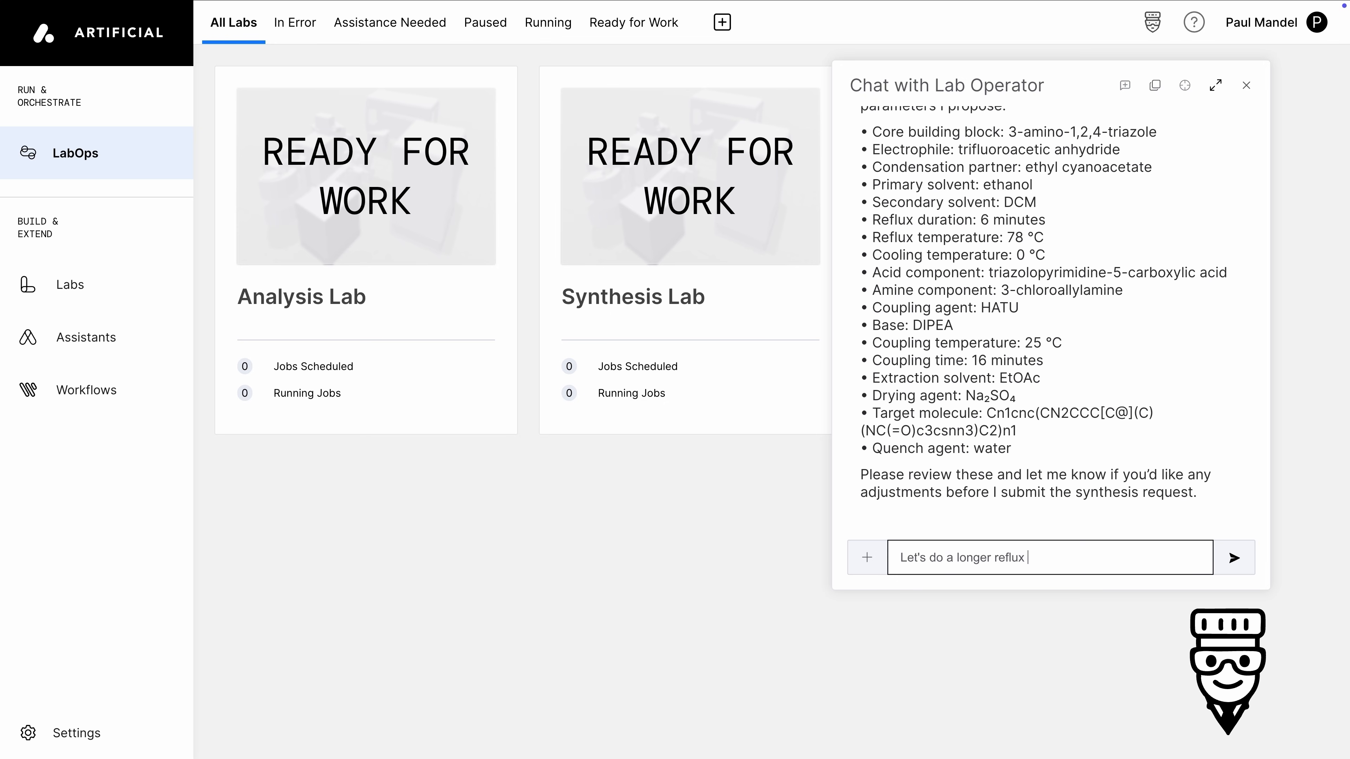
{"action": "left_click", "coordinate": [1233, 557]}
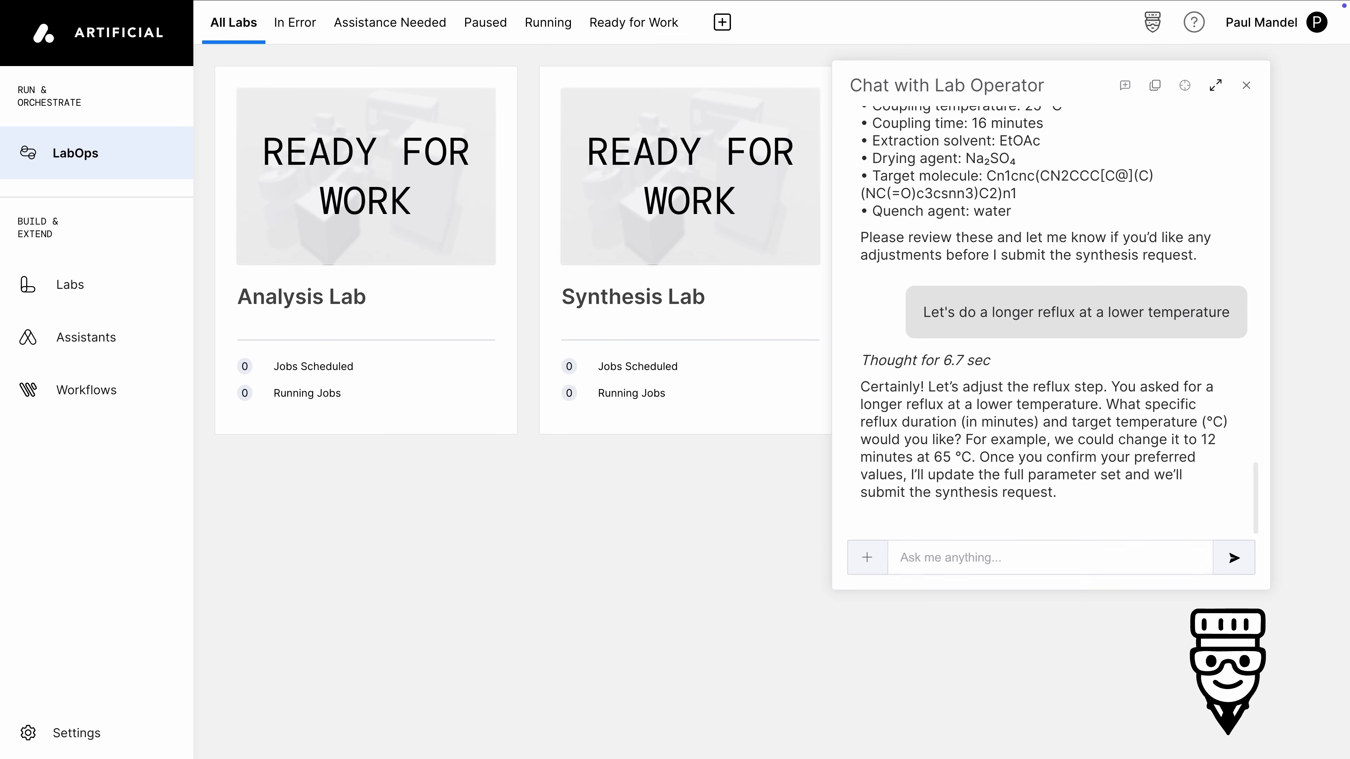
- Approve with 'Perfect. Run it with those parameters' so the job is created and started
{"action": "type", "text": "Perfect. Run it with tho"}
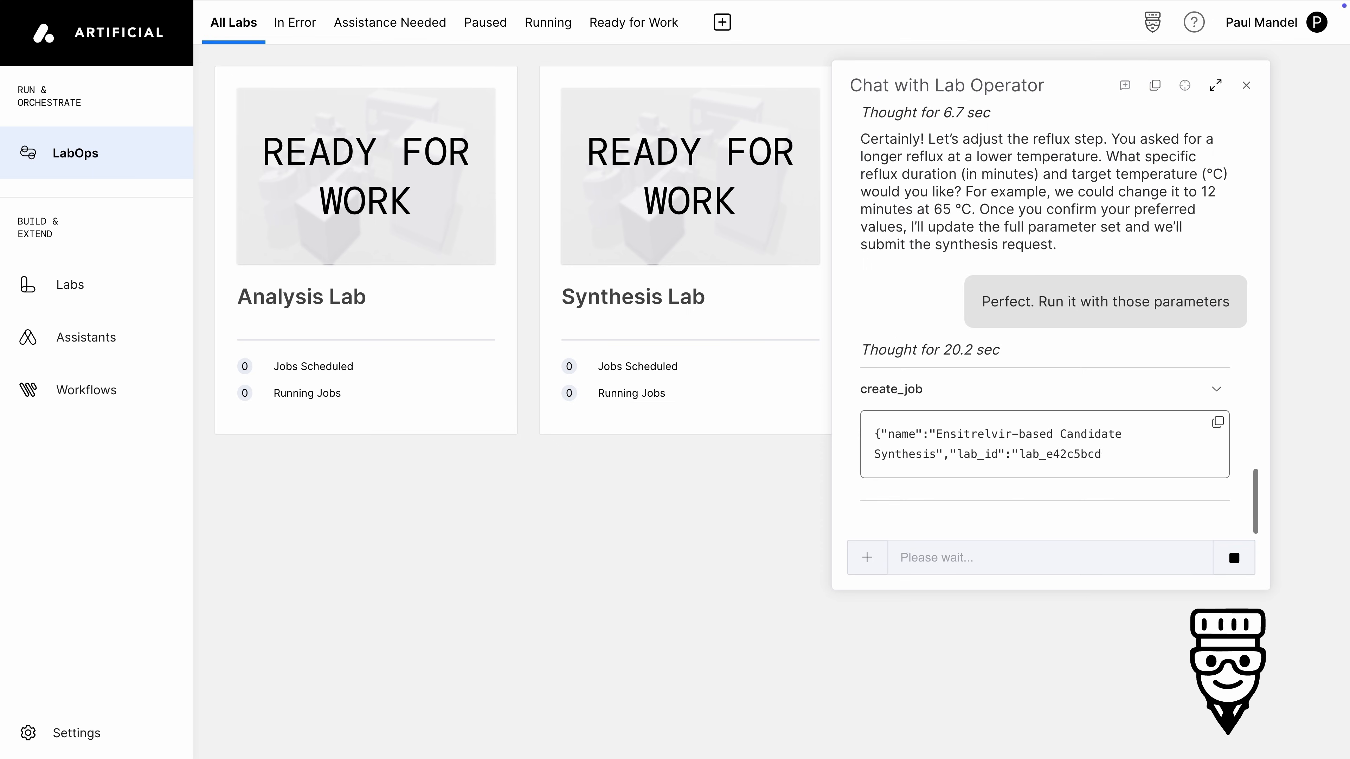
{"action": "scroll", "scroll_direction": "down", "scroll_amount": 3}
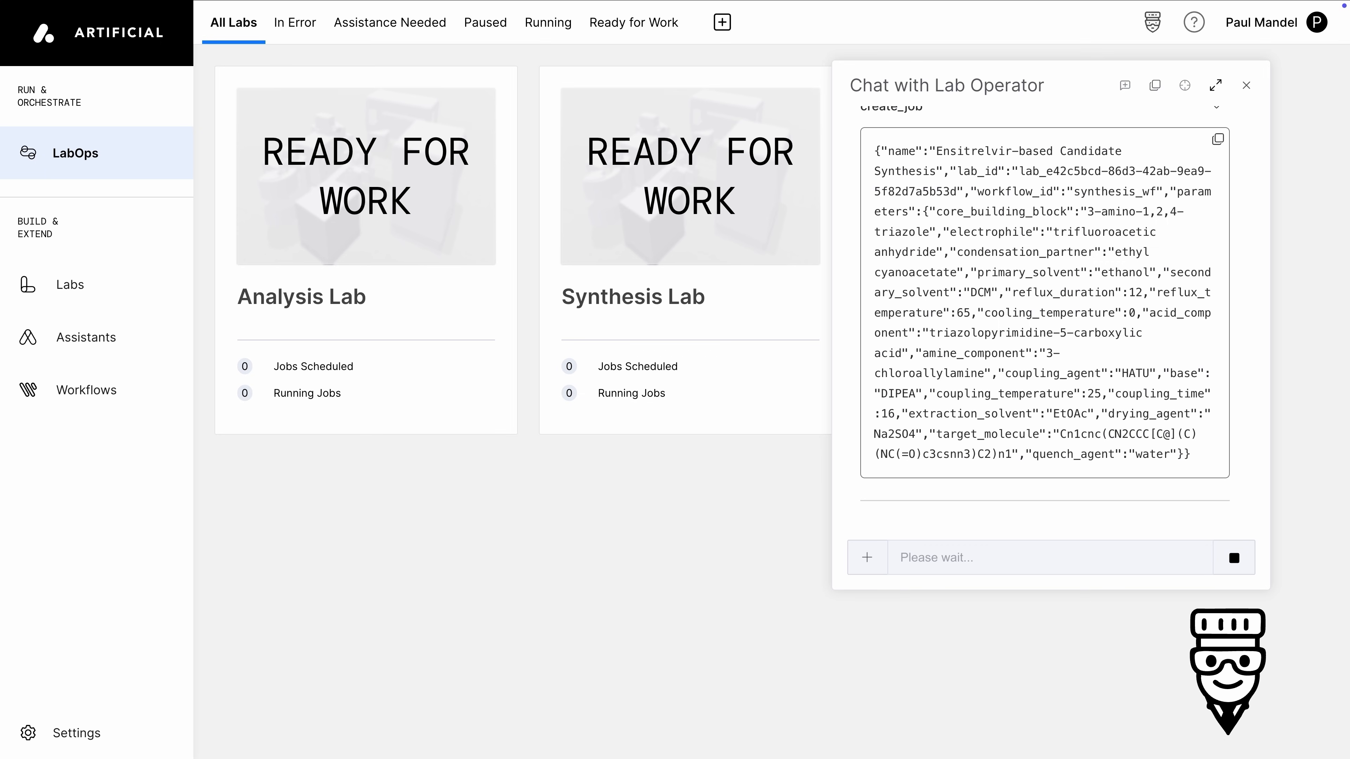
{"action": "scroll", "scroll_direction": "down", "scroll_amount": 3}
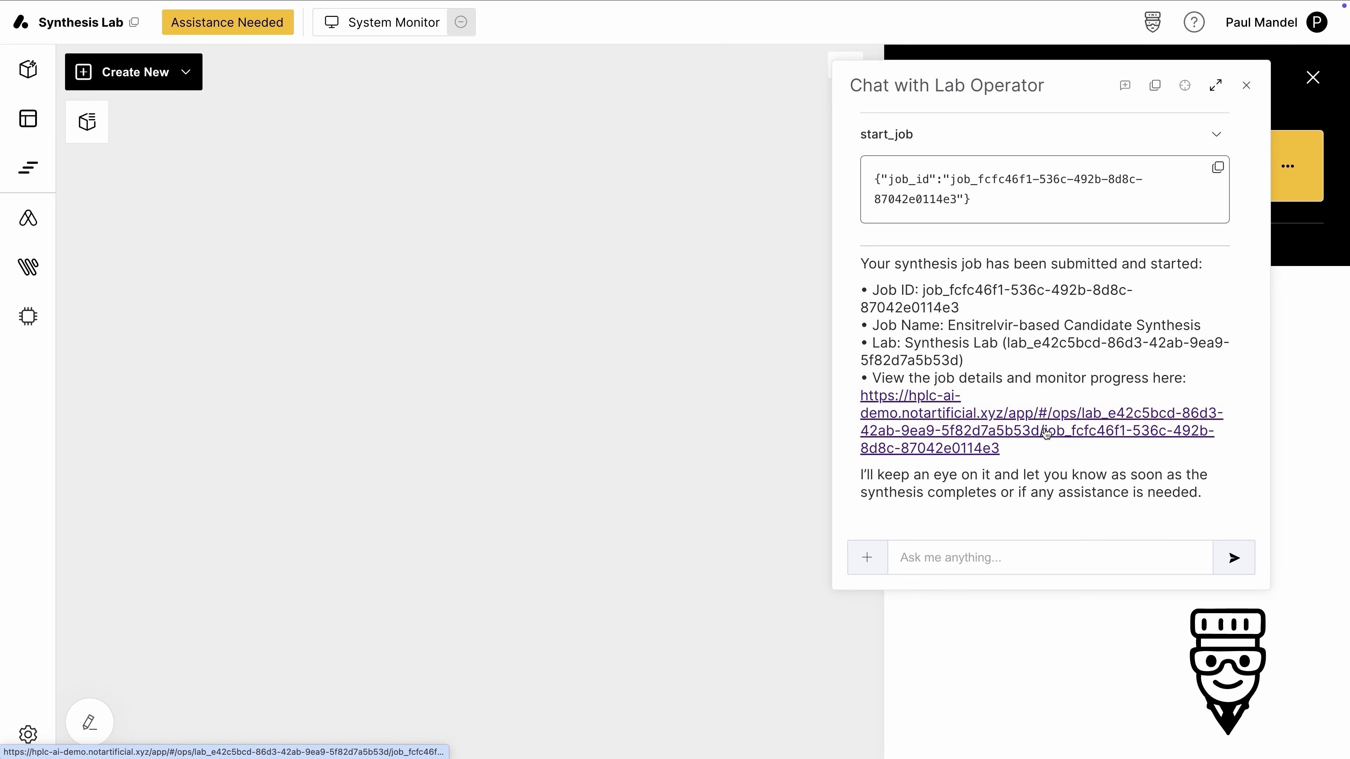
- View the started synthesis job's details and its Step 1 core-formation task list
{"action": "left_click", "coordinate": [1036, 431]}
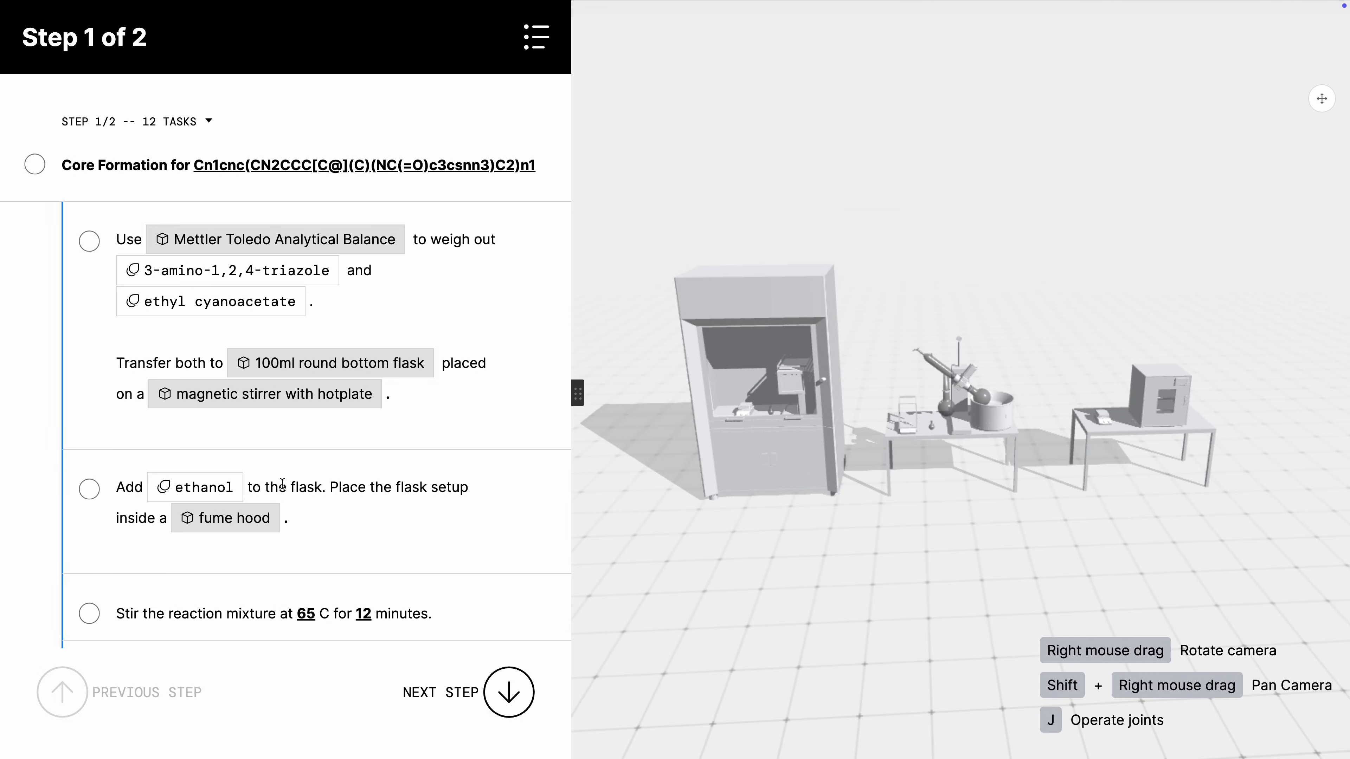
{"action": "scroll", "scroll_direction": "down", "scroll_amount": 3}
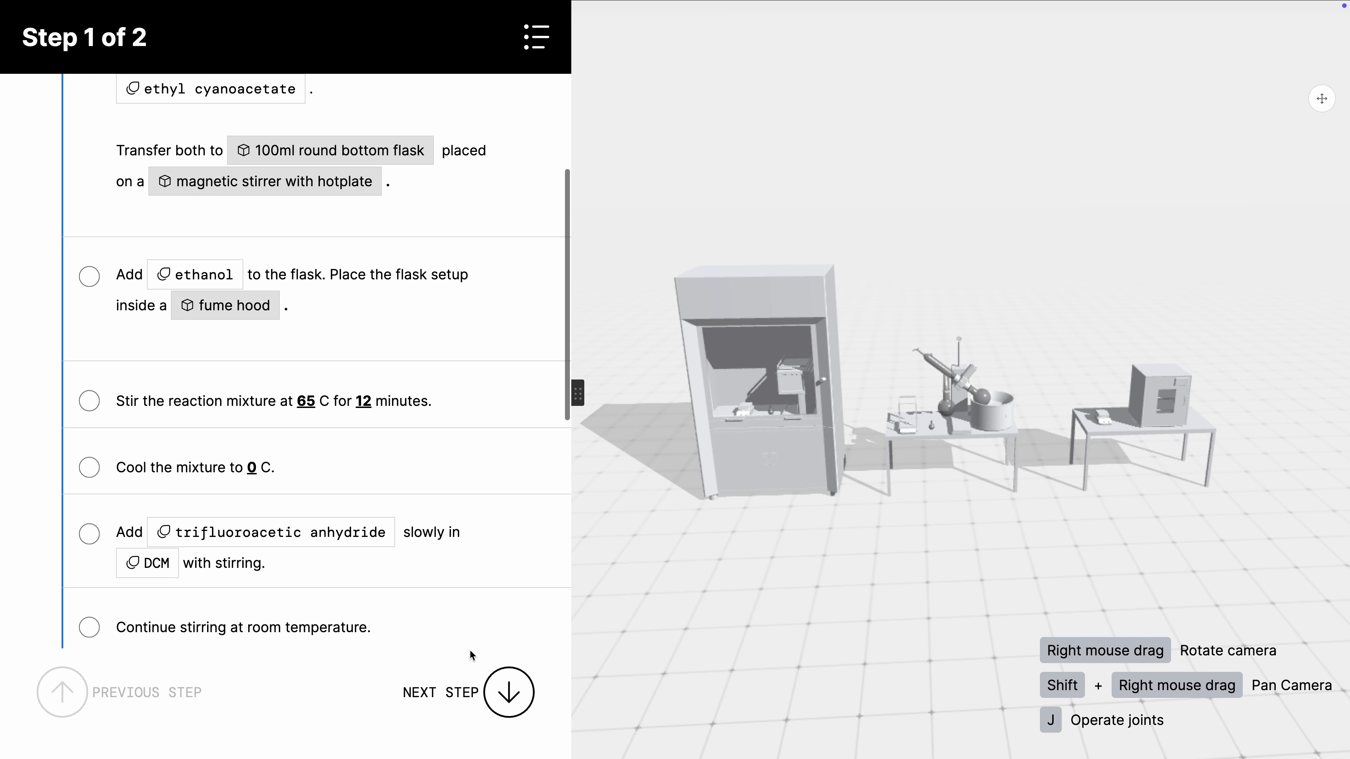
{"action": "scroll", "scroll_direction": "down", "scroll_amount": 3}
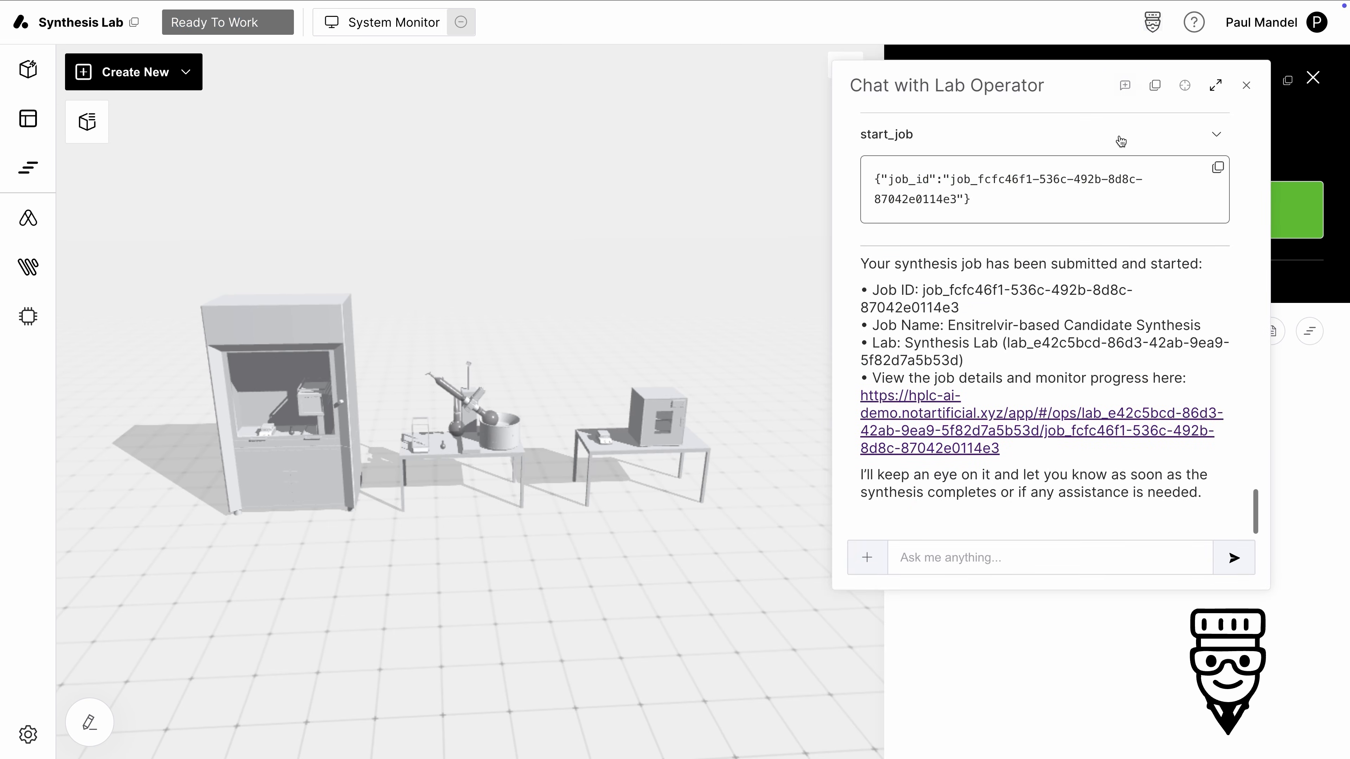
- Ask 'Ok, finished. How'd we do?' and read the operator's success report
{"action": "type", "text": "Ok, finished. How'd we d"}
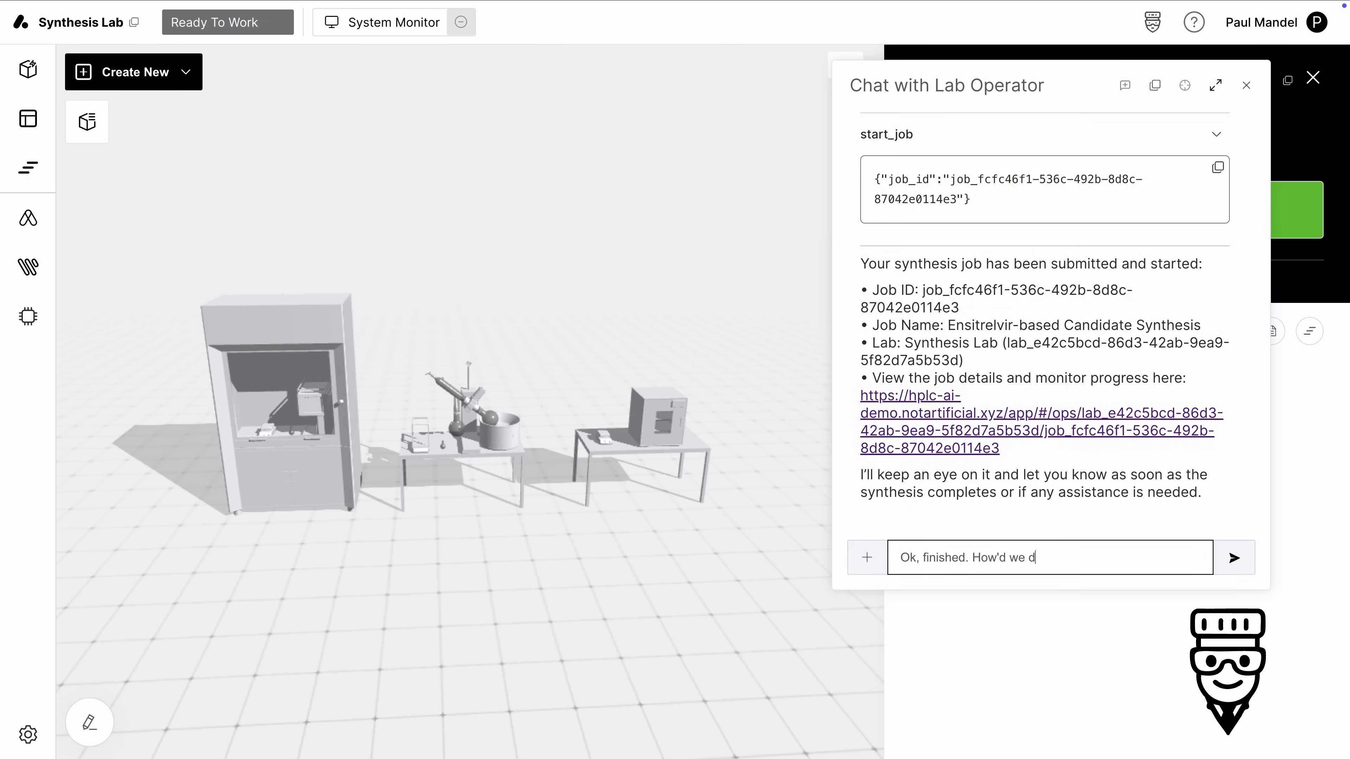
{"action": "left_click", "coordinate": [1233, 556]}
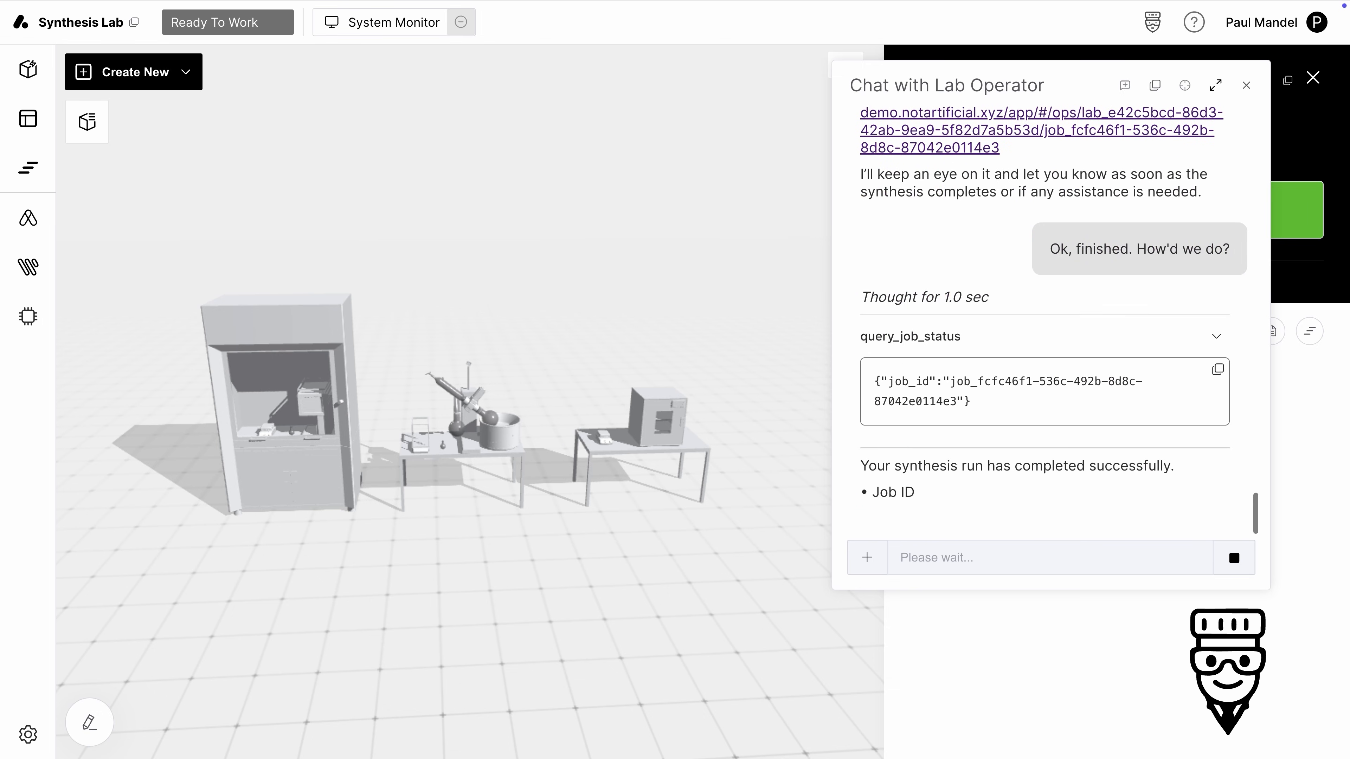
{"action": "scroll", "scroll_direction": "down", "scroll_amount": 3}
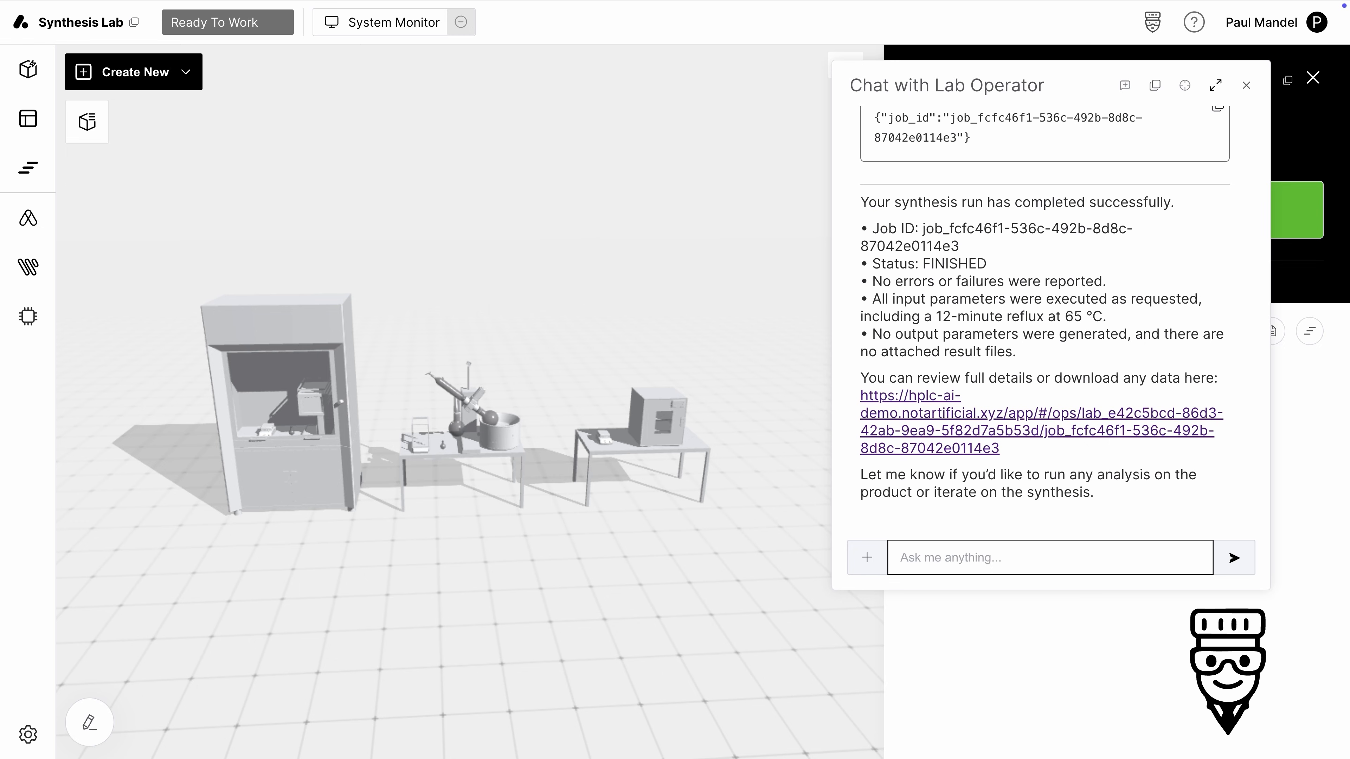
- Request an HPLC yield and purity check and review the proposed setup with its C18 column rationale
{"action": "type", "text": "Let's do an HPLC to check for"}
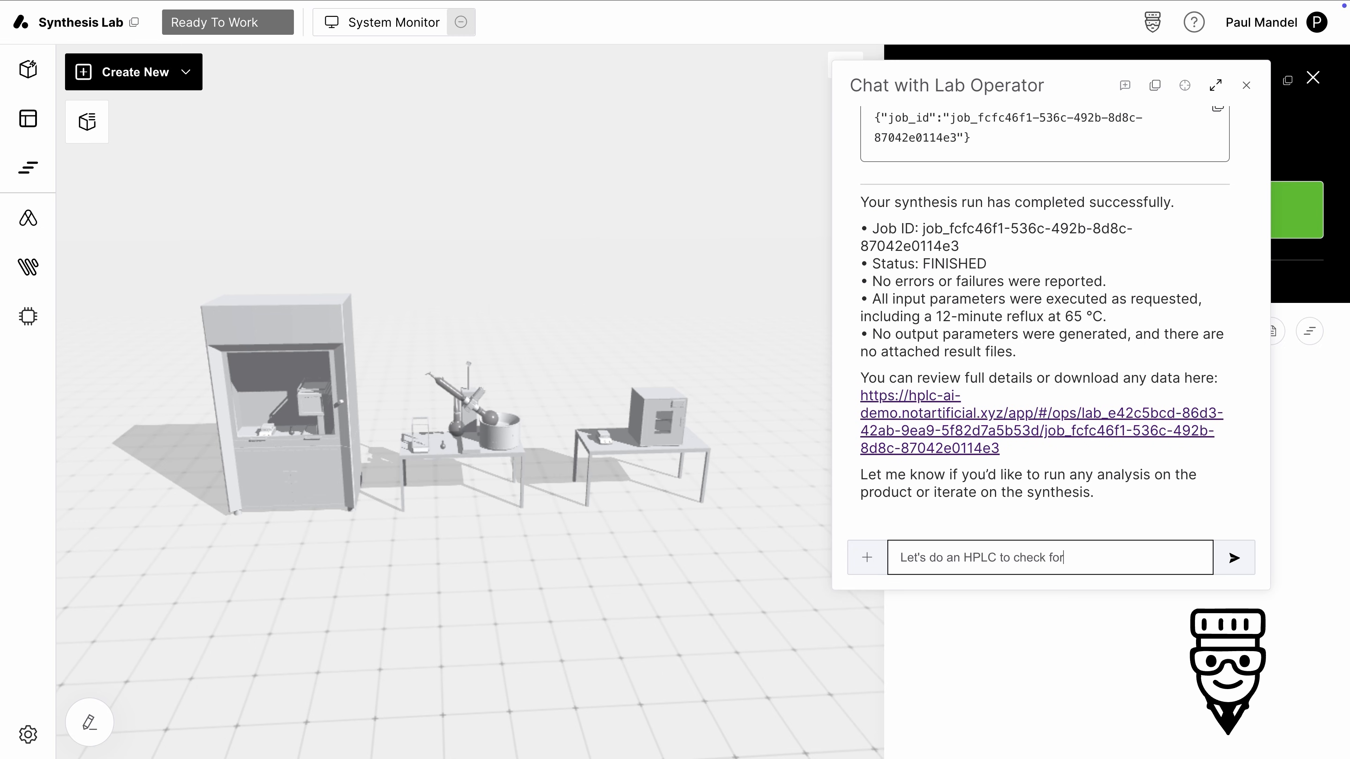
{"action": "left_click", "coordinate": [1232, 557]}
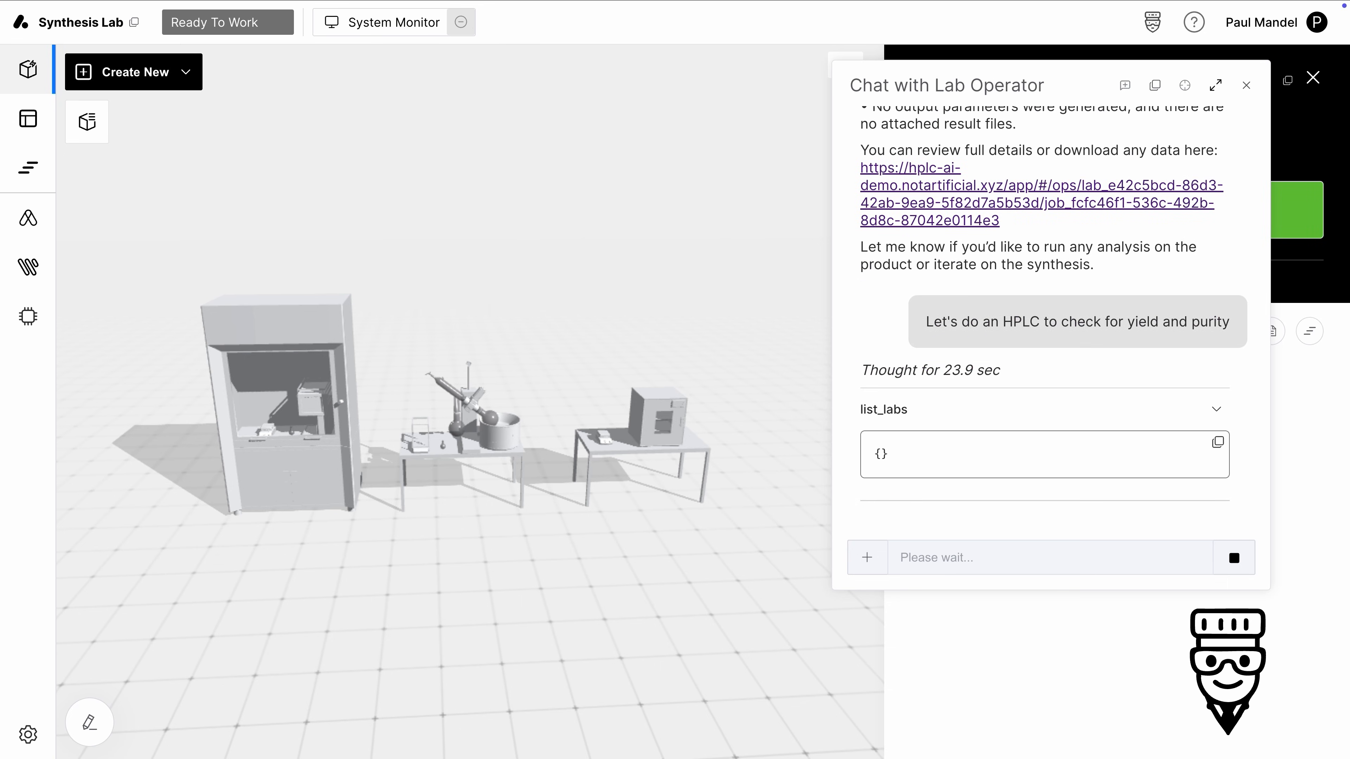
{"action": "scroll", "scroll_direction": "down", "scroll_amount": 3}
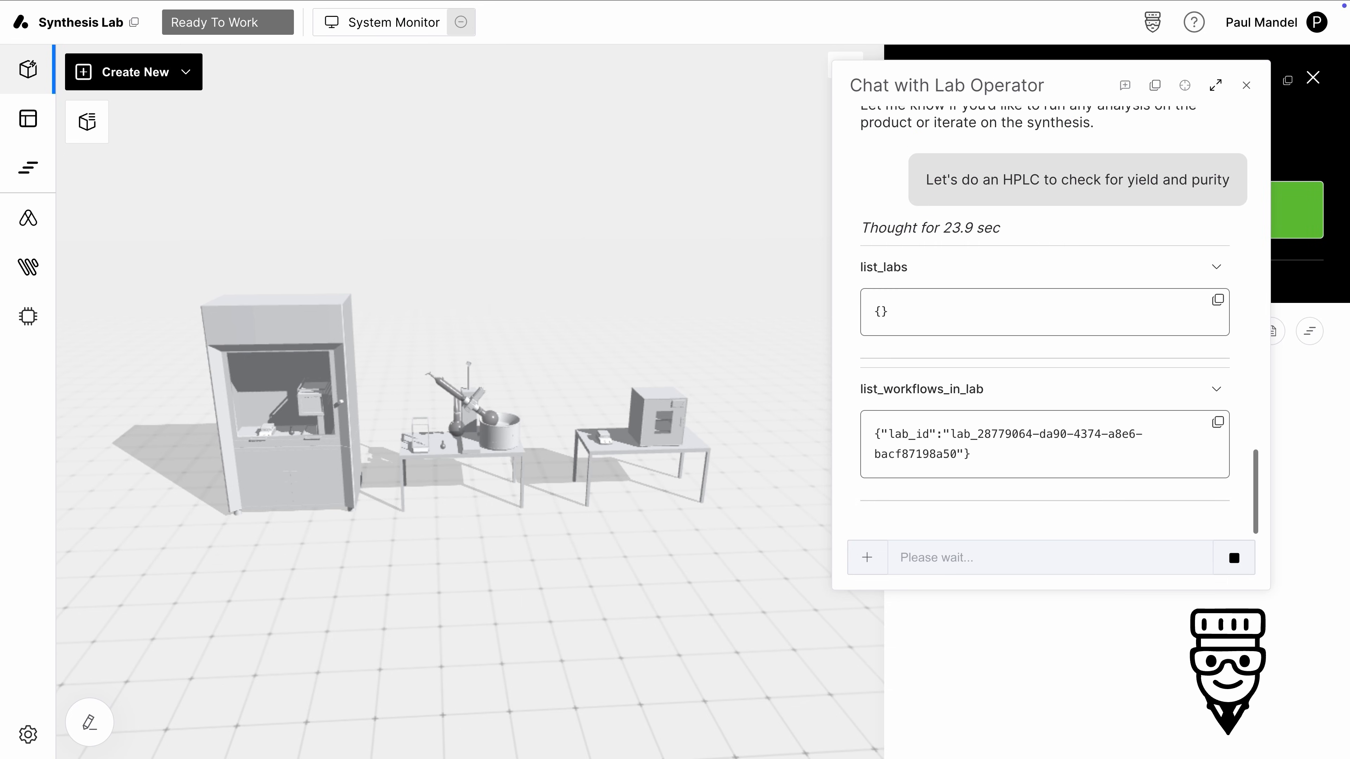
{"action": "scroll", "scroll_direction": "down", "scroll_amount": 3}
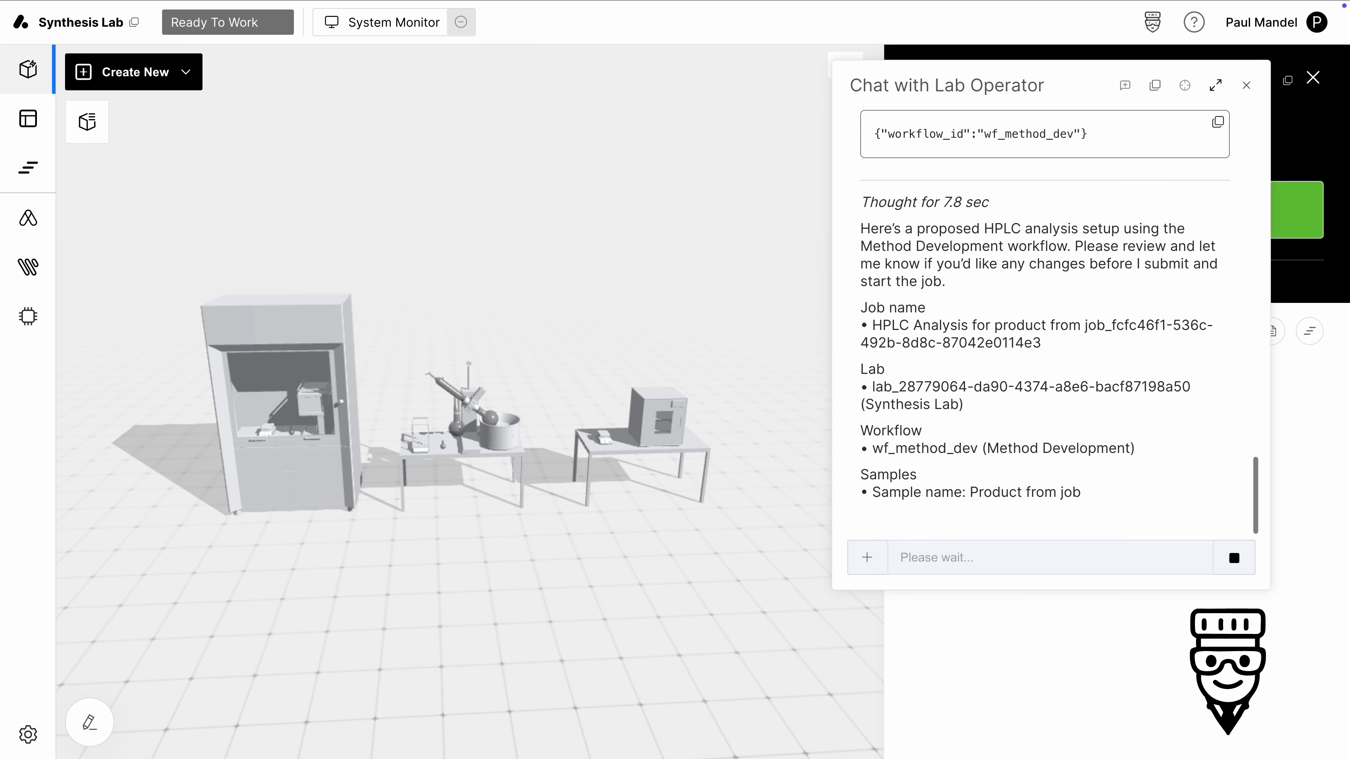
{"action": "scroll", "scroll_direction": "down", "scroll_amount": 3}
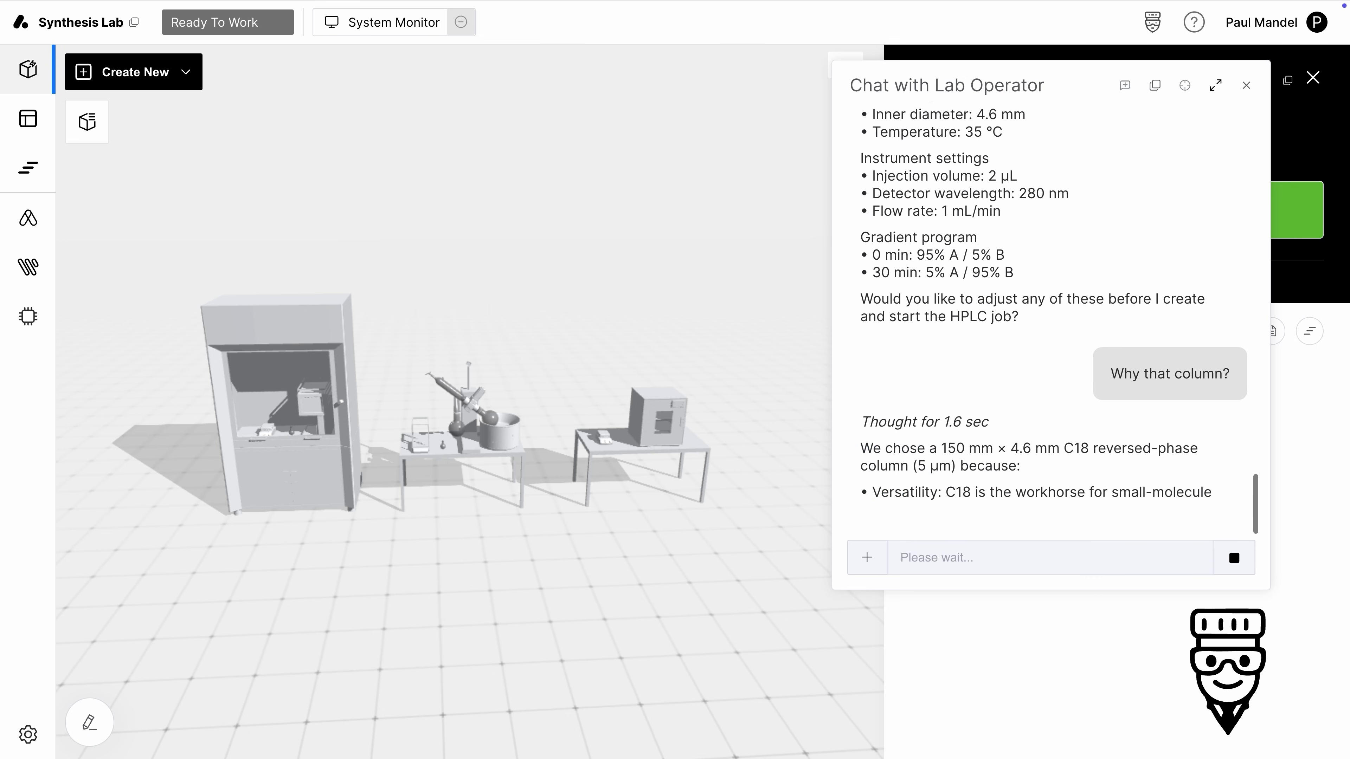
{"action": "scroll", "scroll_direction": "down", "scroll_amount": 3}
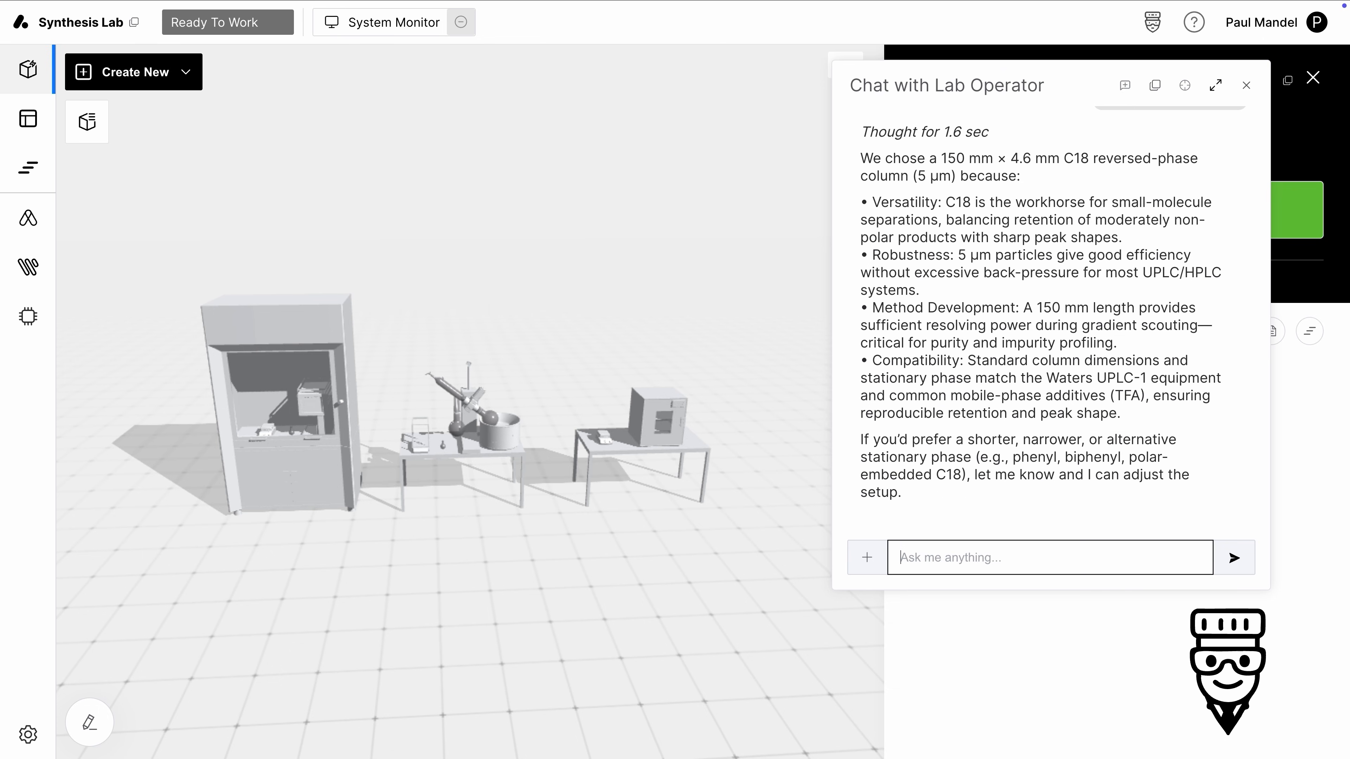
- Approve the HPLC setup with 'Nah, that sounds good' so the analysis job is created
{"action": "type", "text": "Nah, that sounds good"}
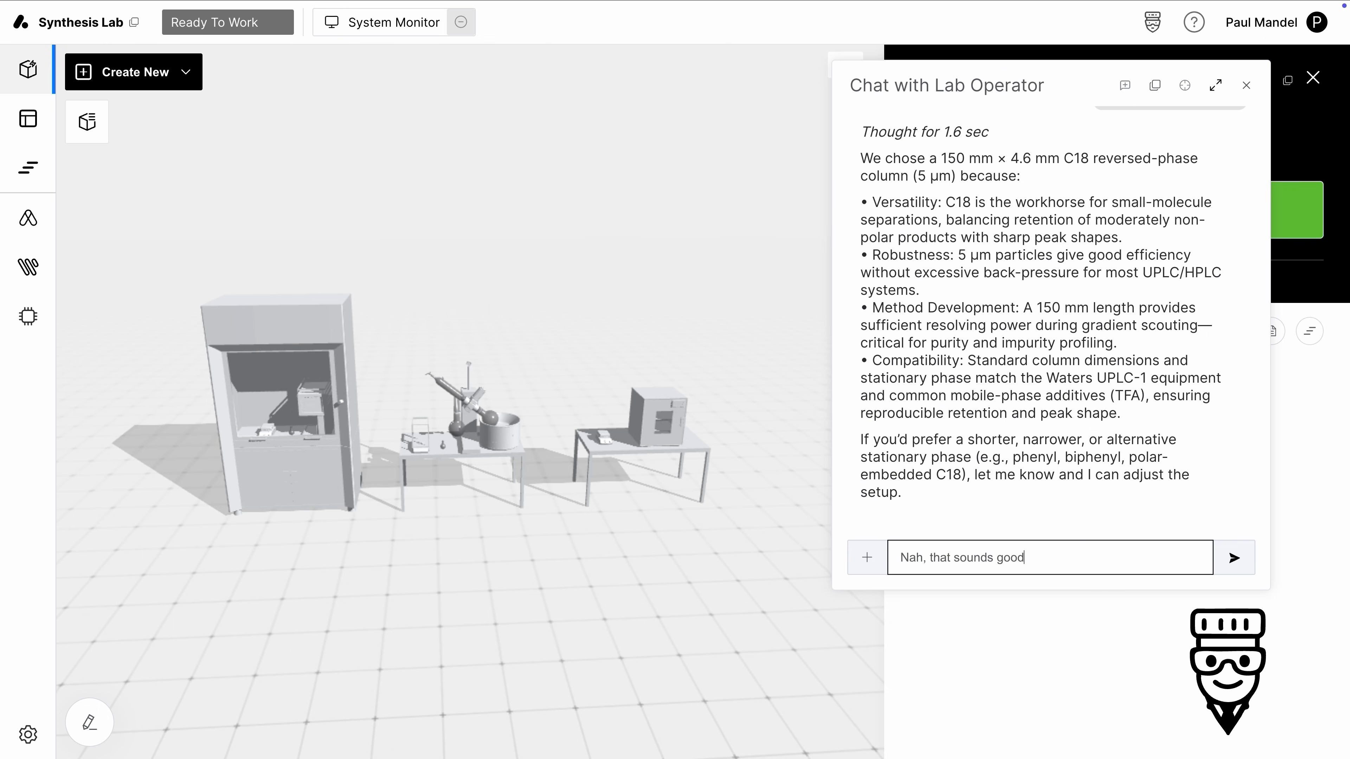
{"action": "left_click", "coordinate": [1233, 557]}
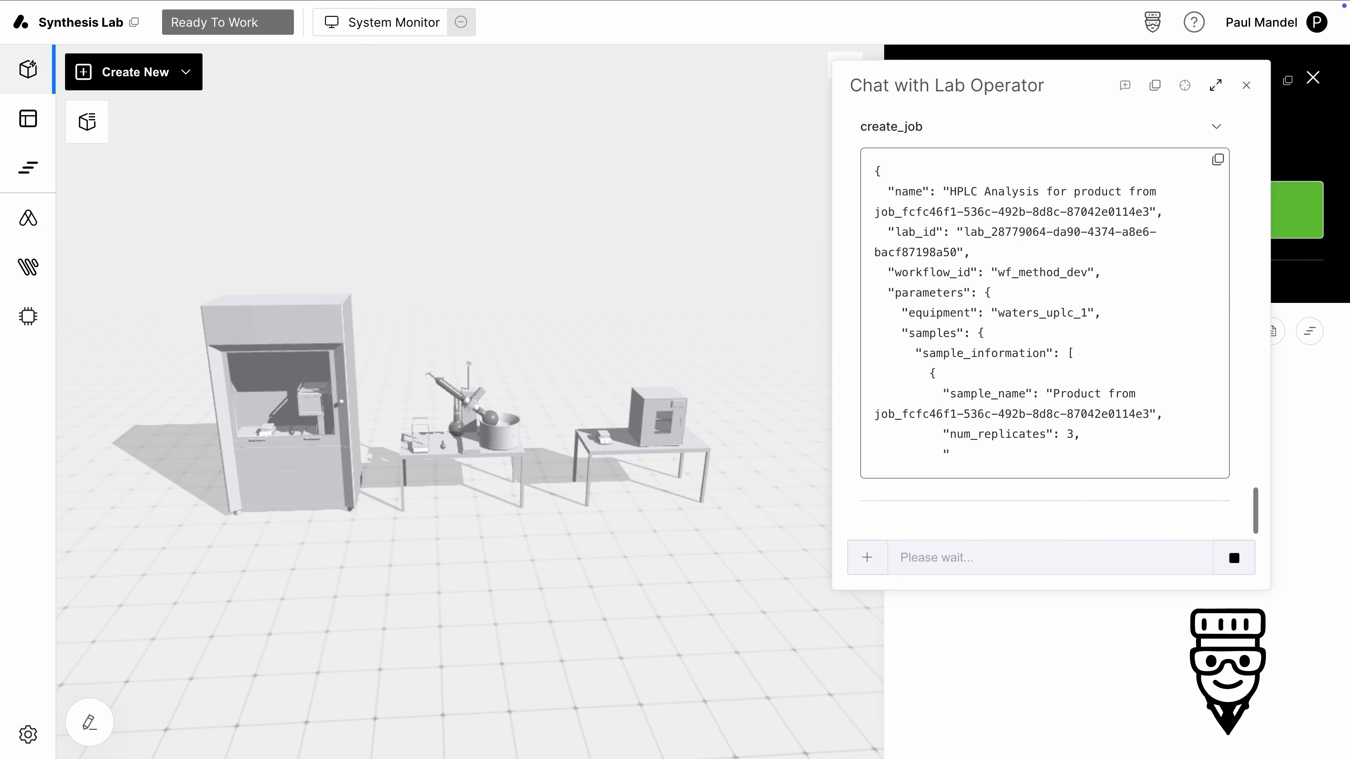
{"action": "scroll", "scroll_direction": "down", "scroll_amount": 3}
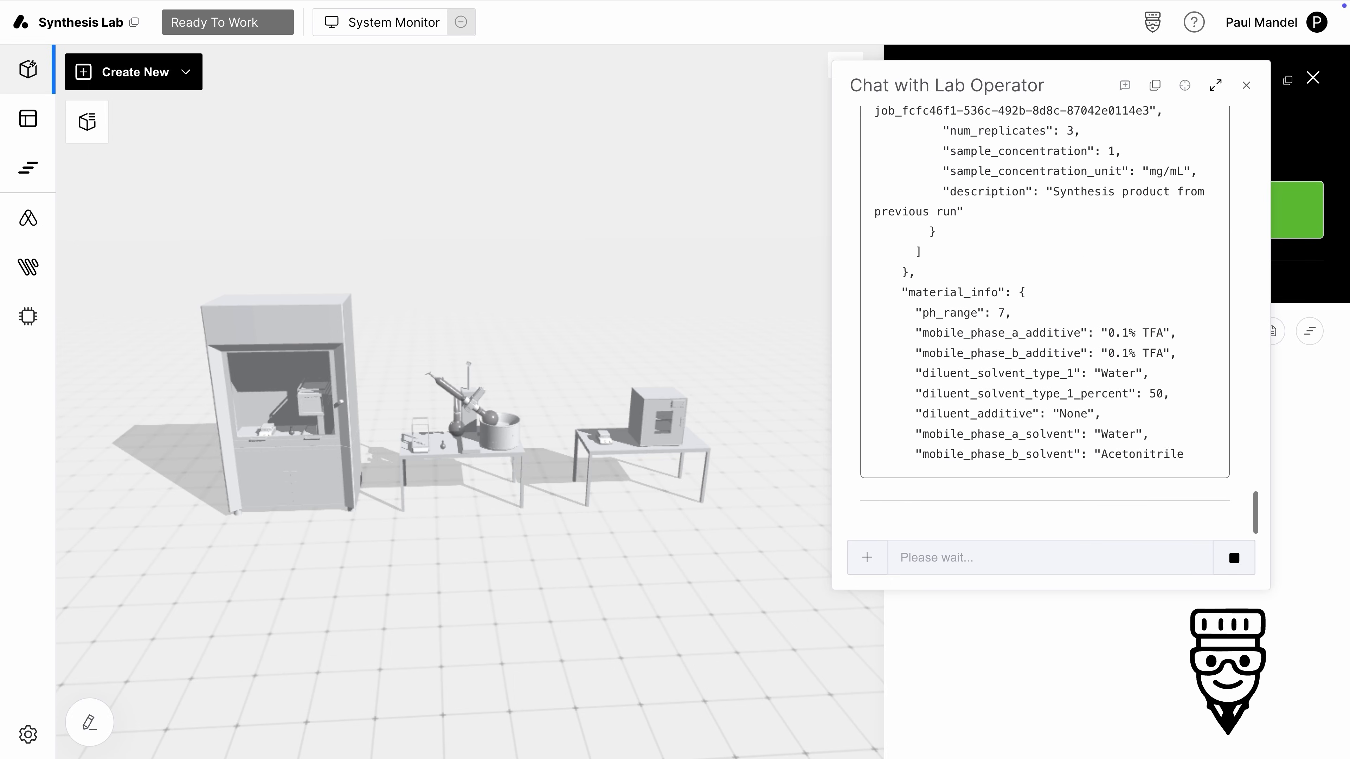
{"action": "scroll", "scroll_direction": "down", "scroll_amount": 3}
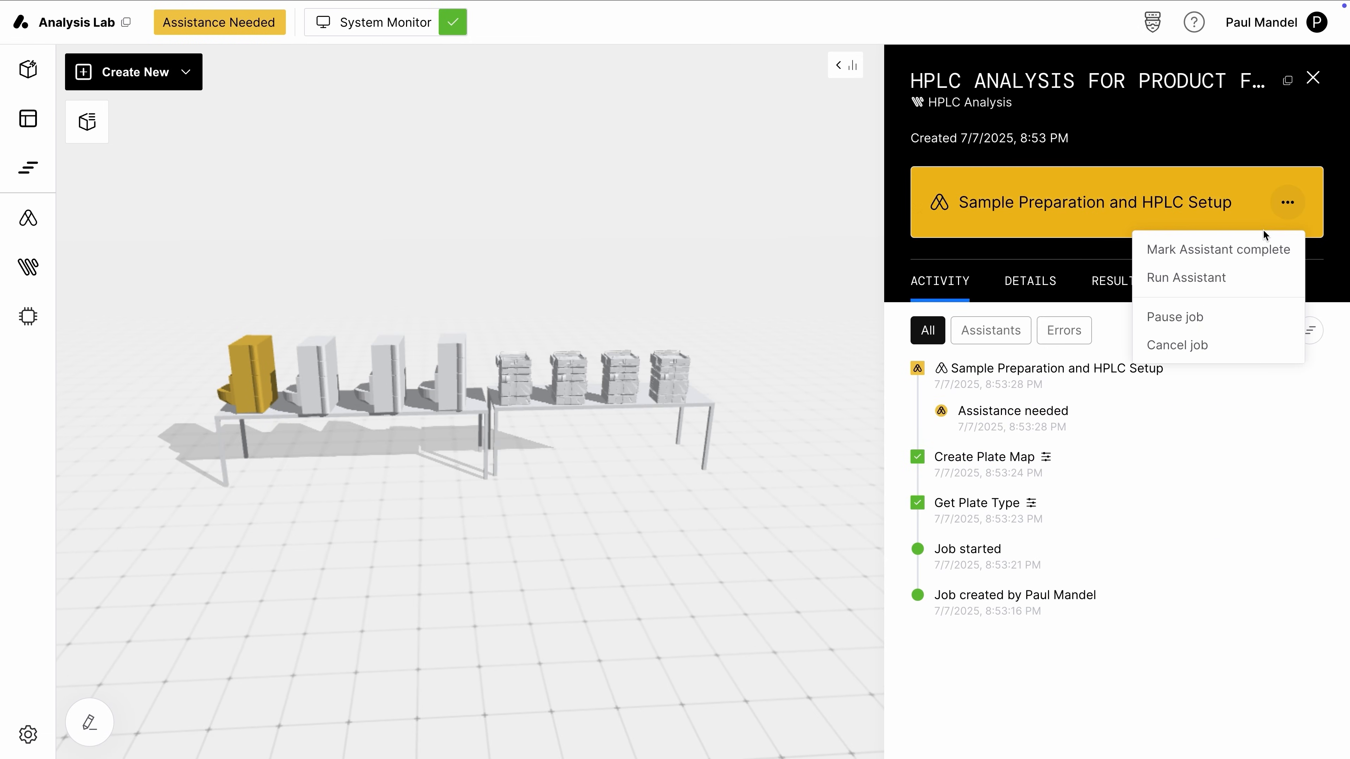
- Mark the sample preparation step complete and get the HPLC run result in chat
{"action": "left_click", "coordinate": [1217, 249]}
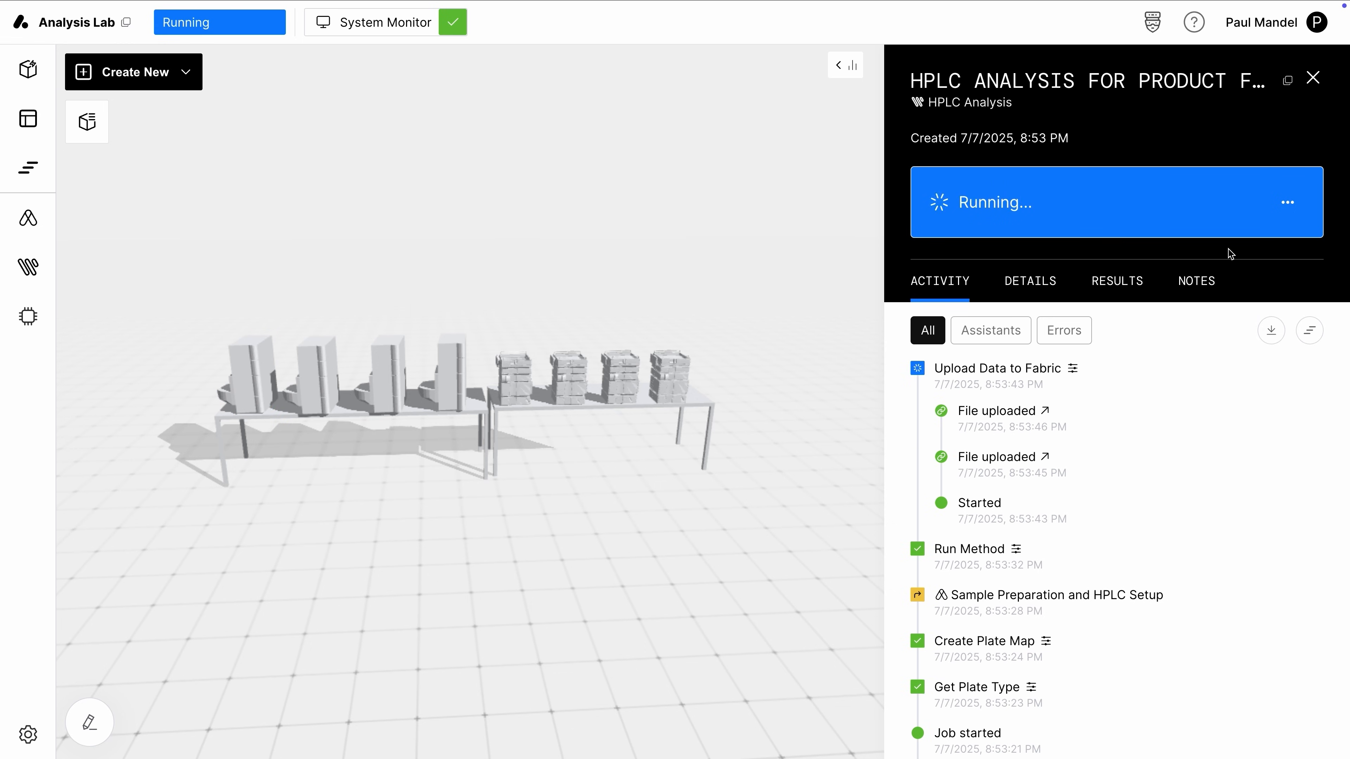
{"action": "left_click", "coordinate": [1152, 21]}
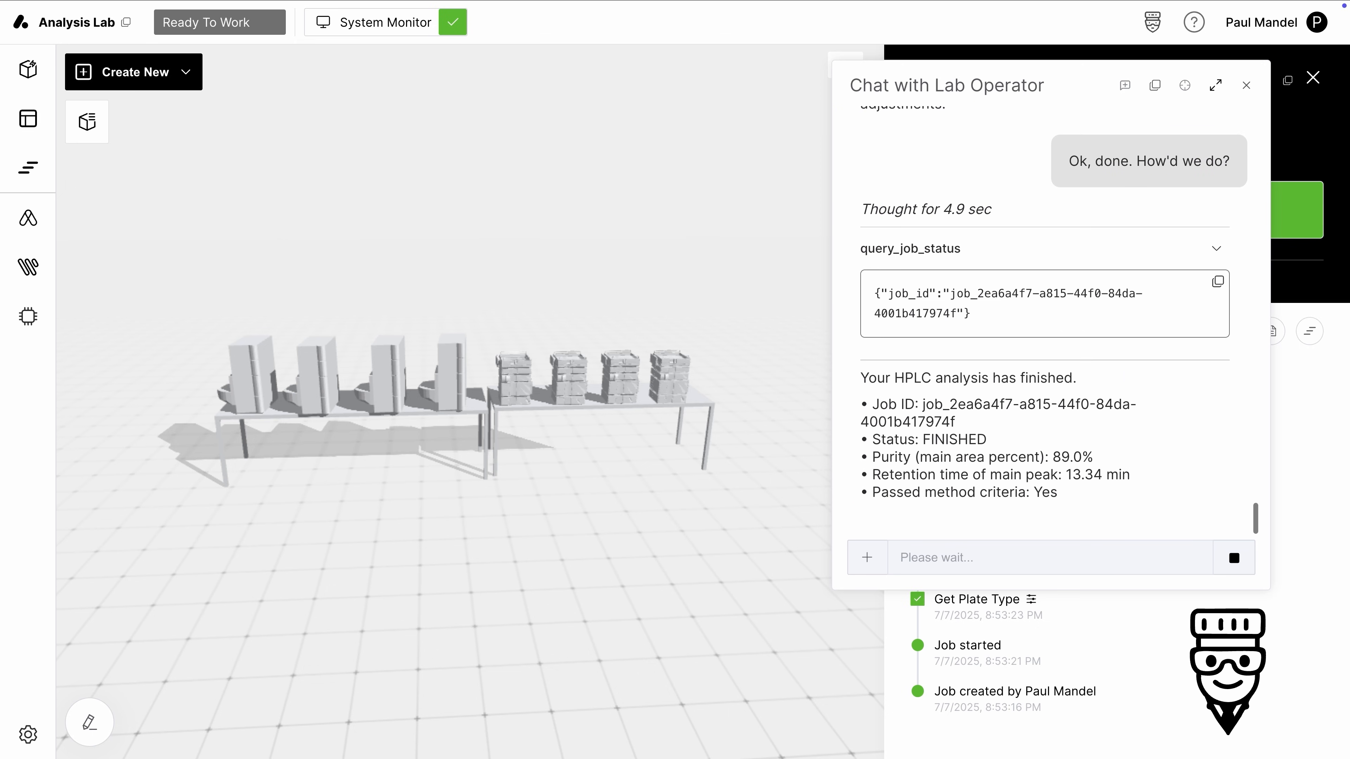
{"action": "scroll", "scroll_direction": "down", "scroll_amount": 3}
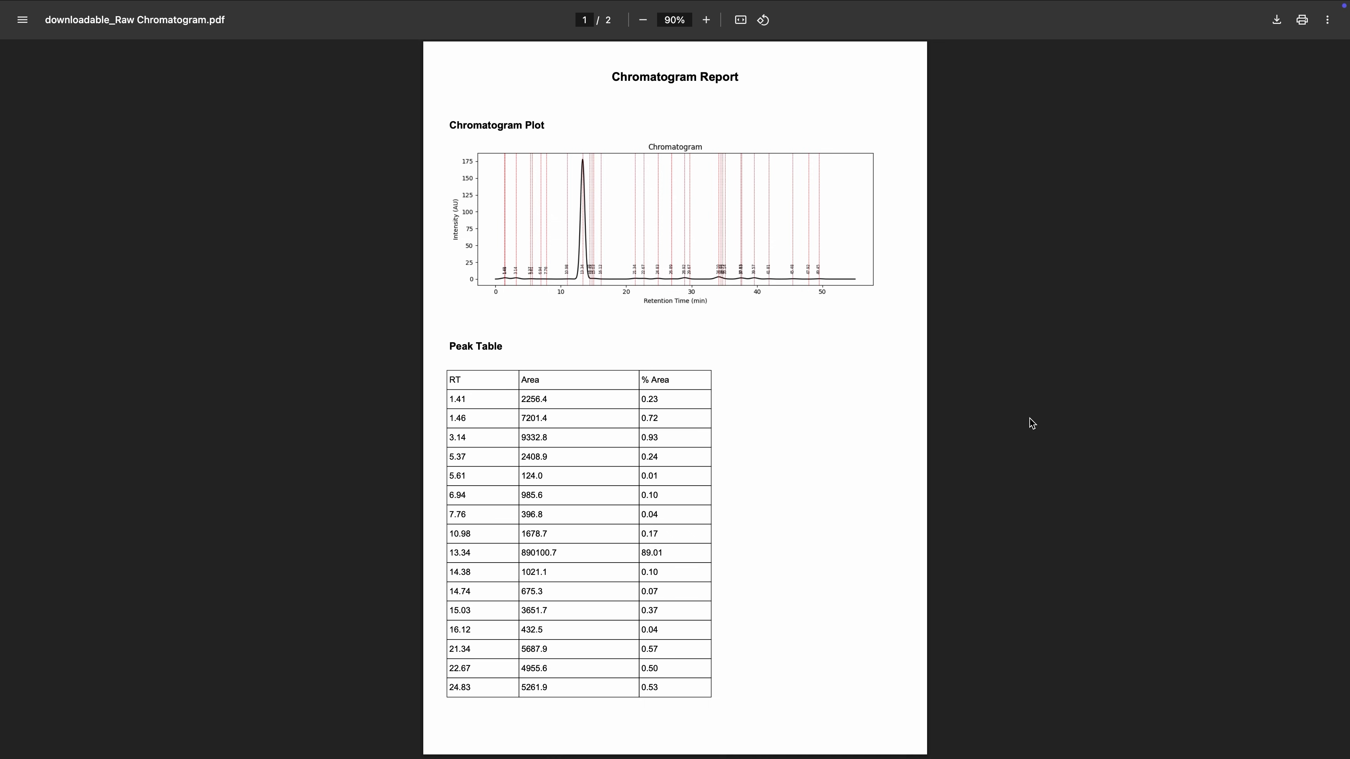
{"action": "mouse_move", "coordinate": [558, 360]}
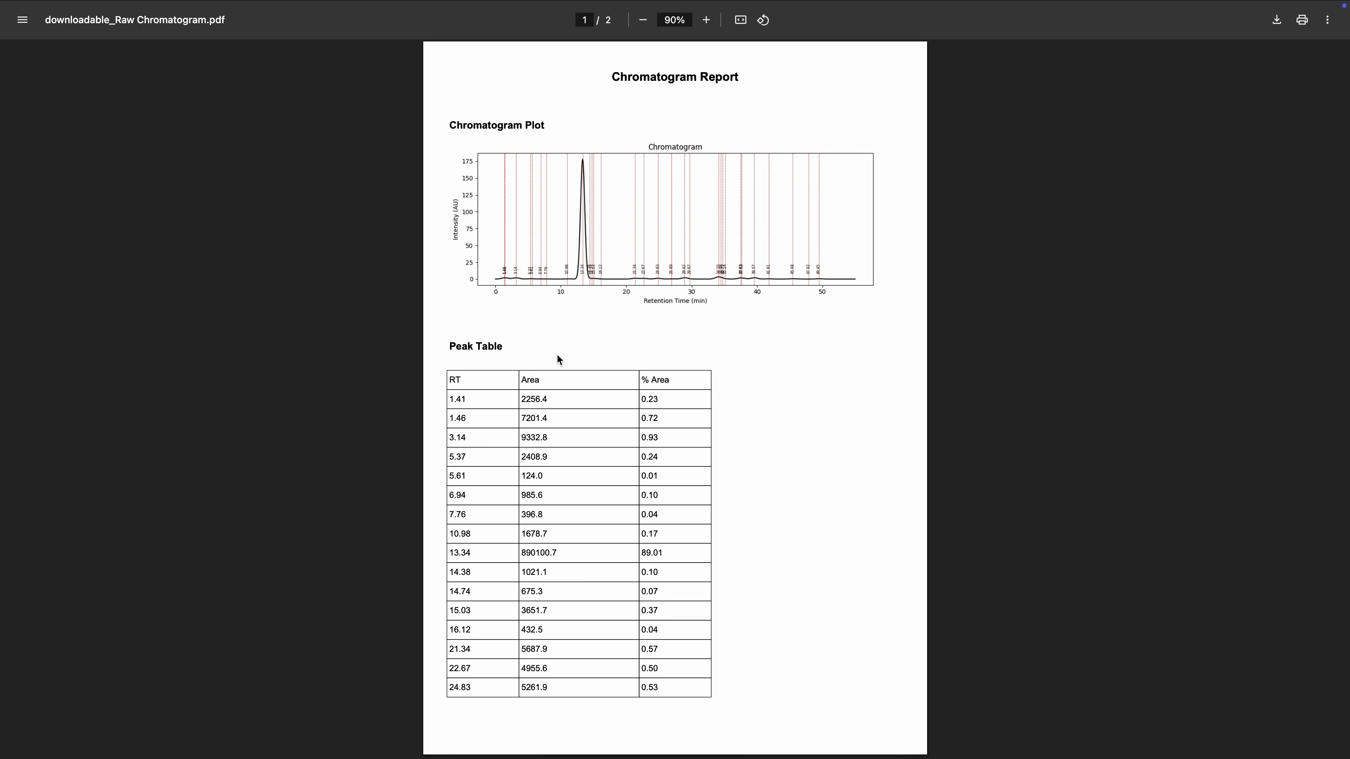